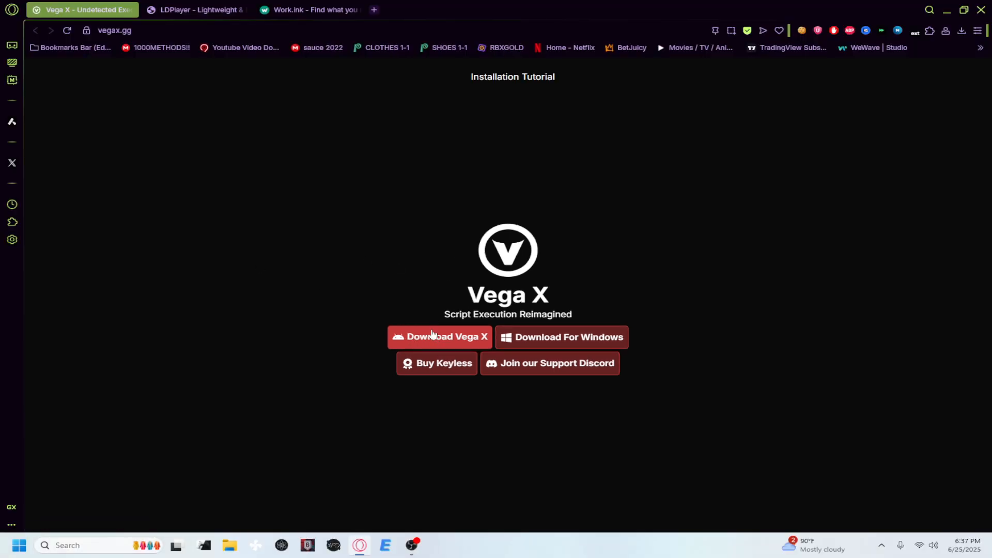
pyautogui.moveTo(432, 340)
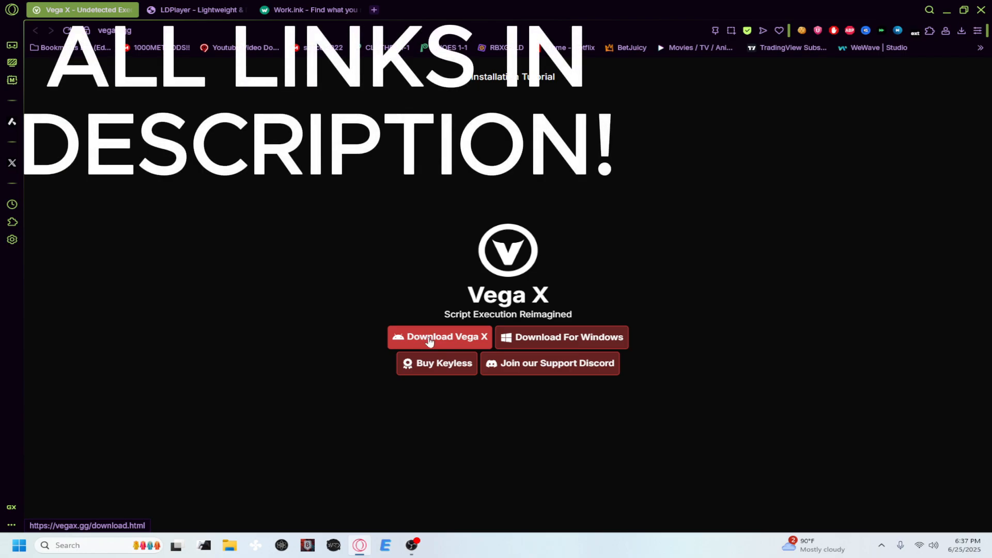
# Unlock the Vega X Android download on Rekonise, select the revealed apk link, and return to the LDPlayer site
pyautogui.click(440, 337)
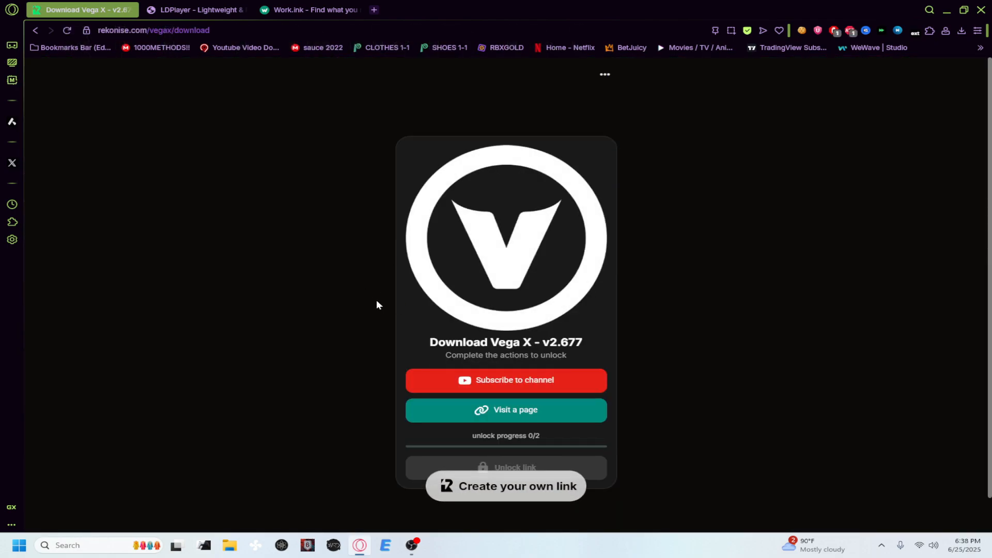
pyautogui.moveTo(329, 339)
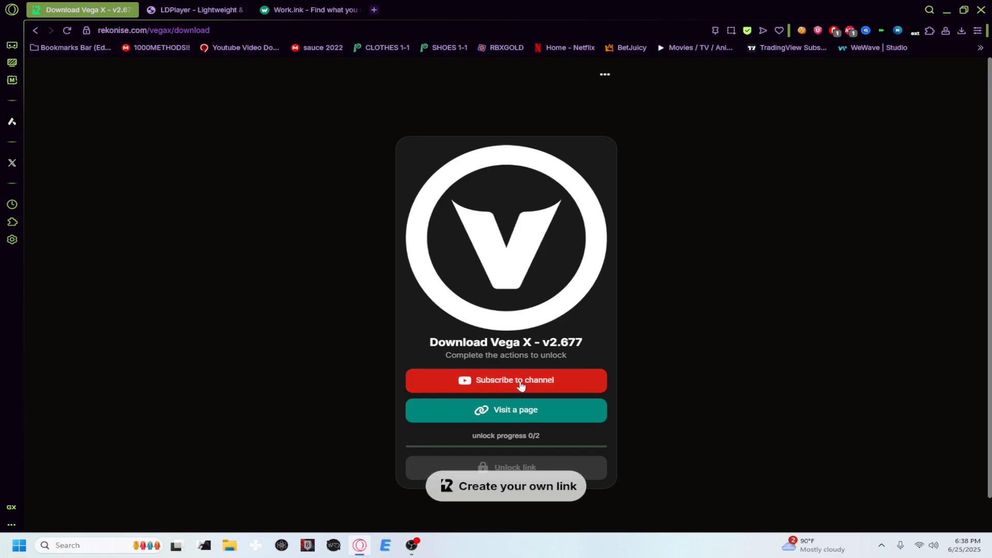
pyautogui.moveTo(548, 379)
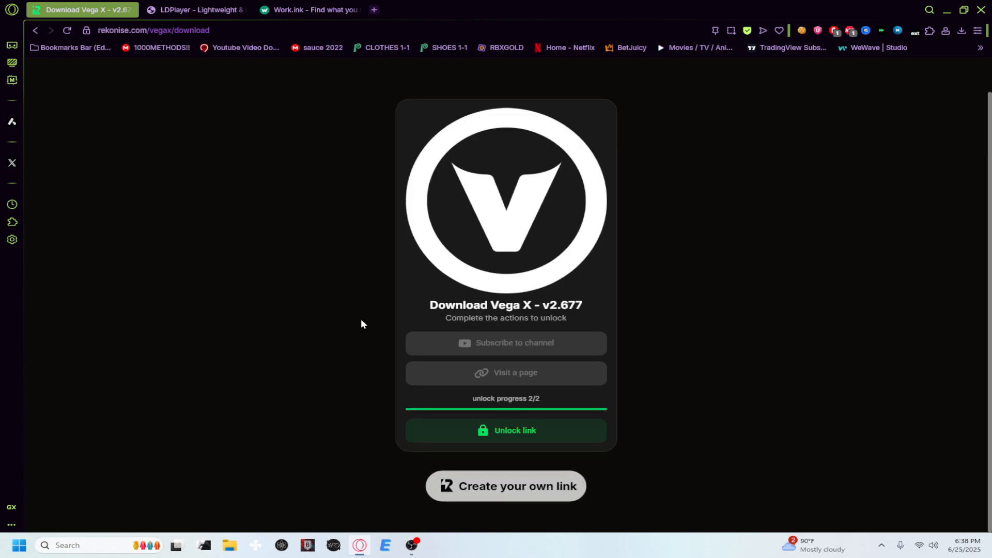
pyautogui.click(506, 430)
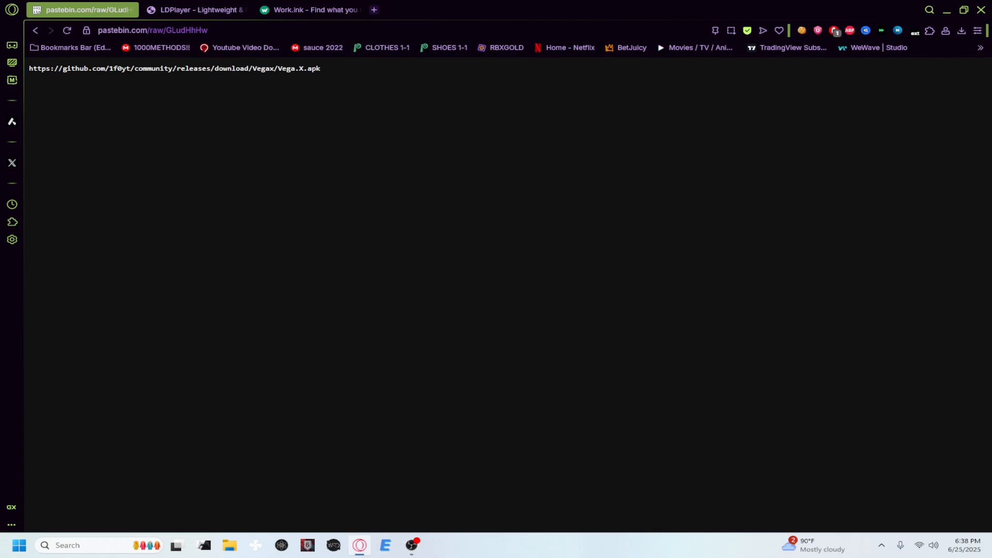
pyautogui.tripleClick(175, 69)
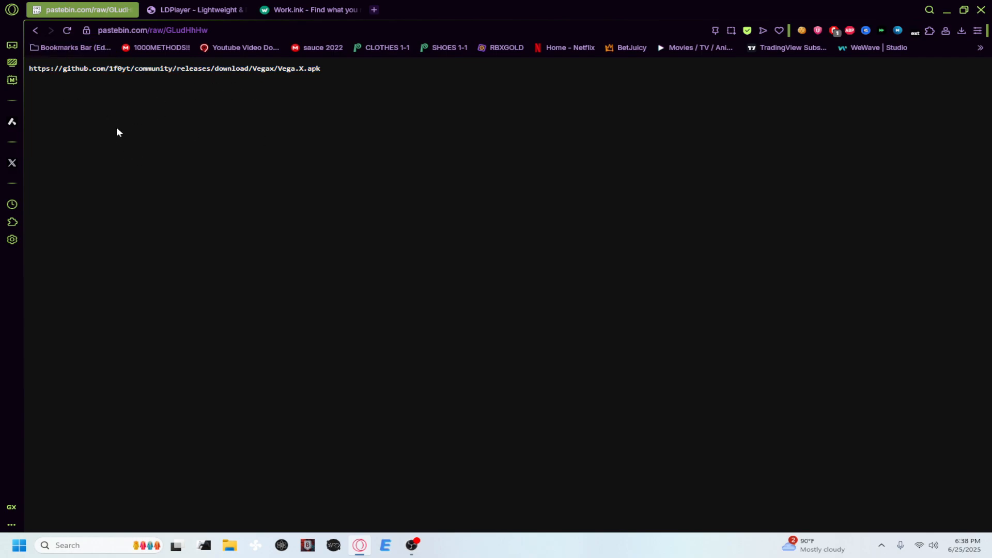
pyautogui.click(196, 10)
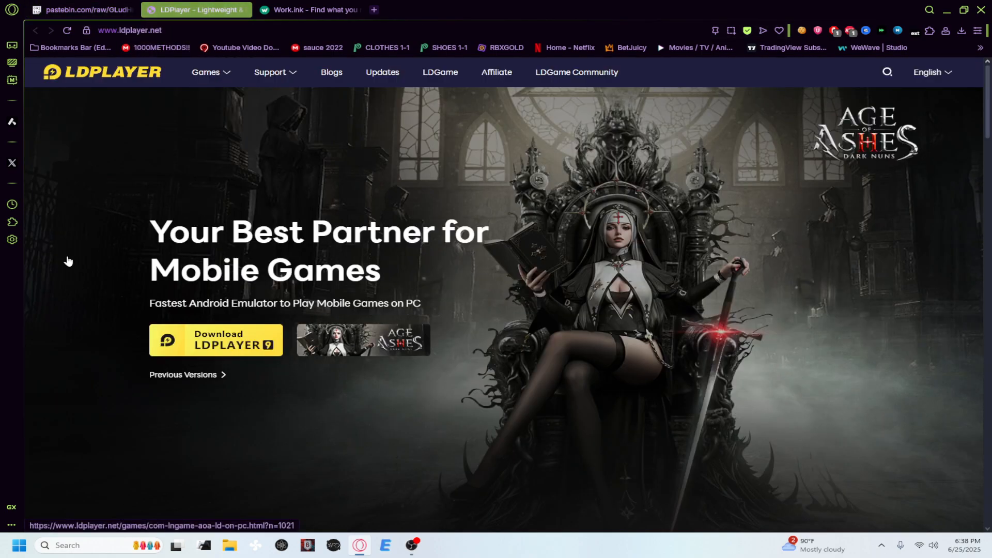
pyautogui.moveTo(64, 301)
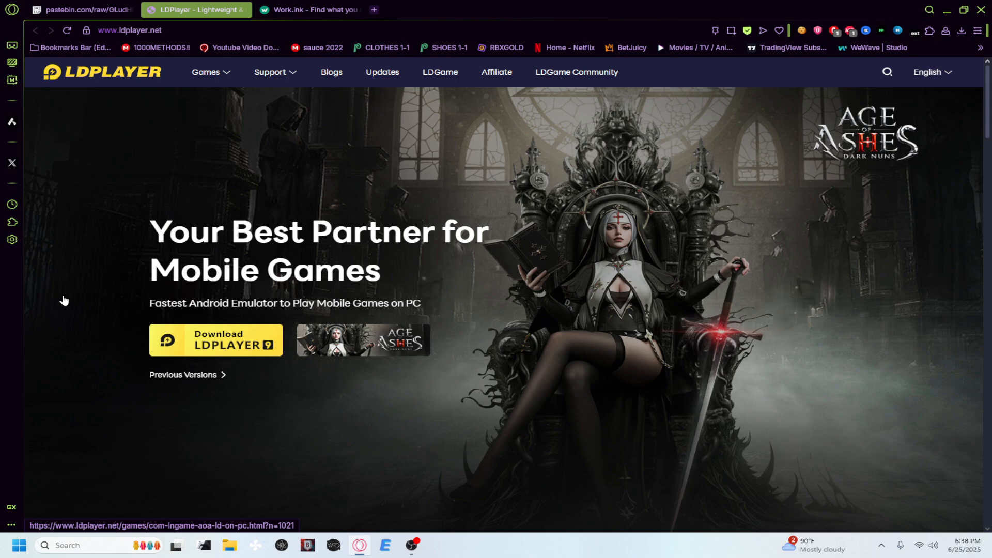
pyautogui.moveTo(320, 64)
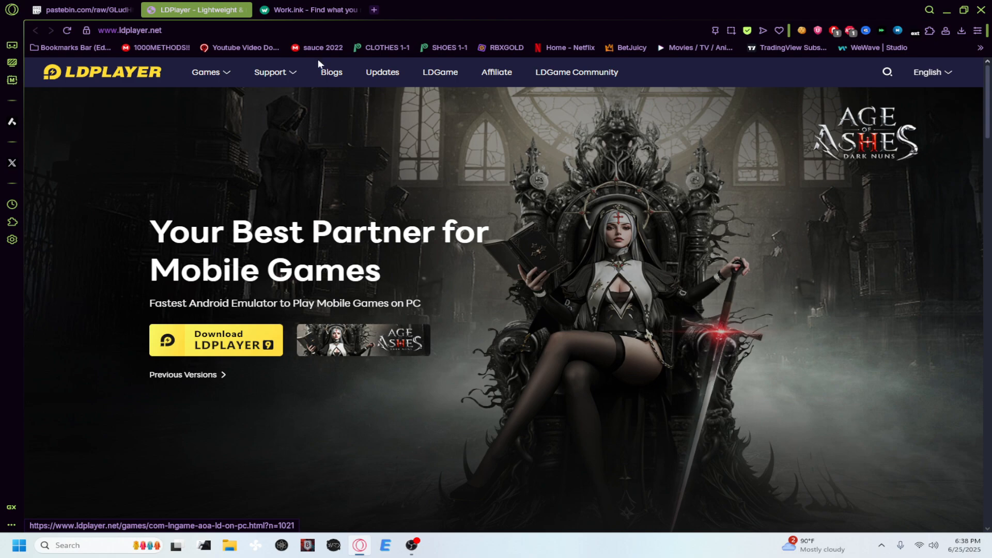
pyautogui.moveTo(145, 288)
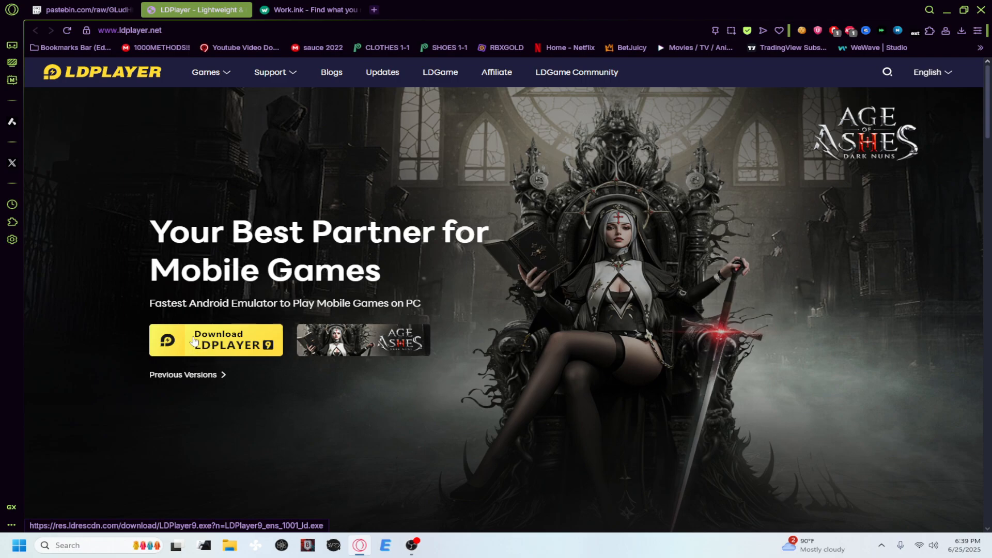
# Download the LDPlayer installer and save it into the Downloads folder
pyautogui.click(216, 340)
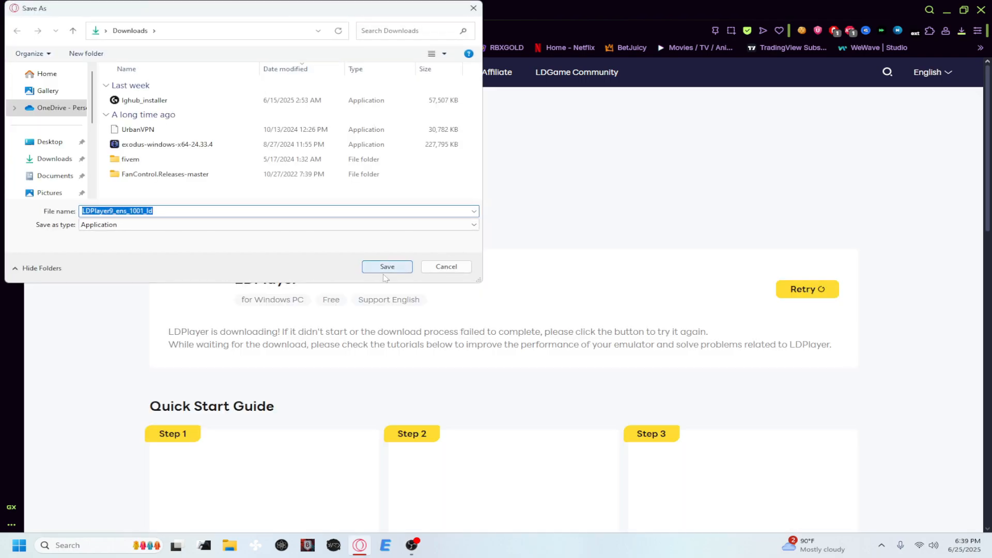
pyautogui.click(386, 266)
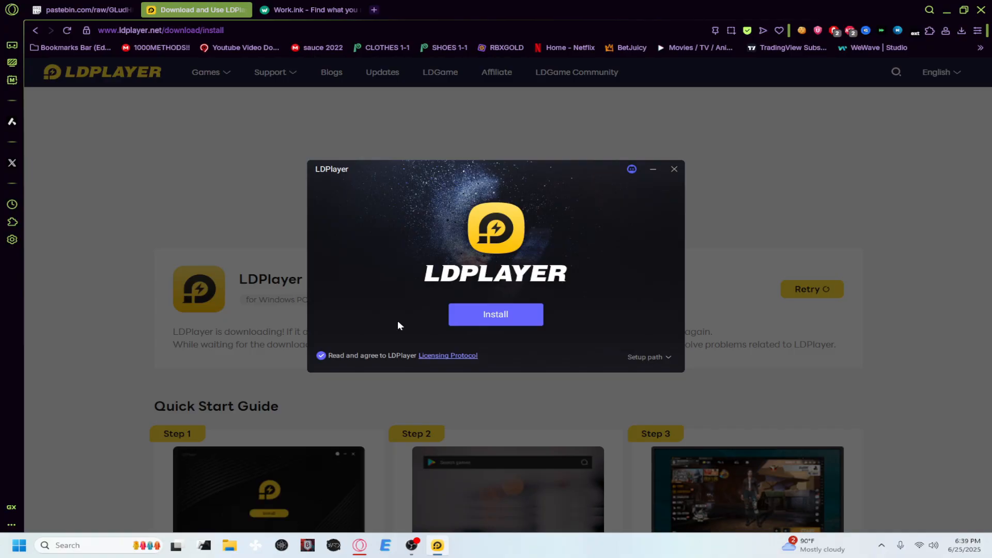
pyautogui.moveTo(334, 366)
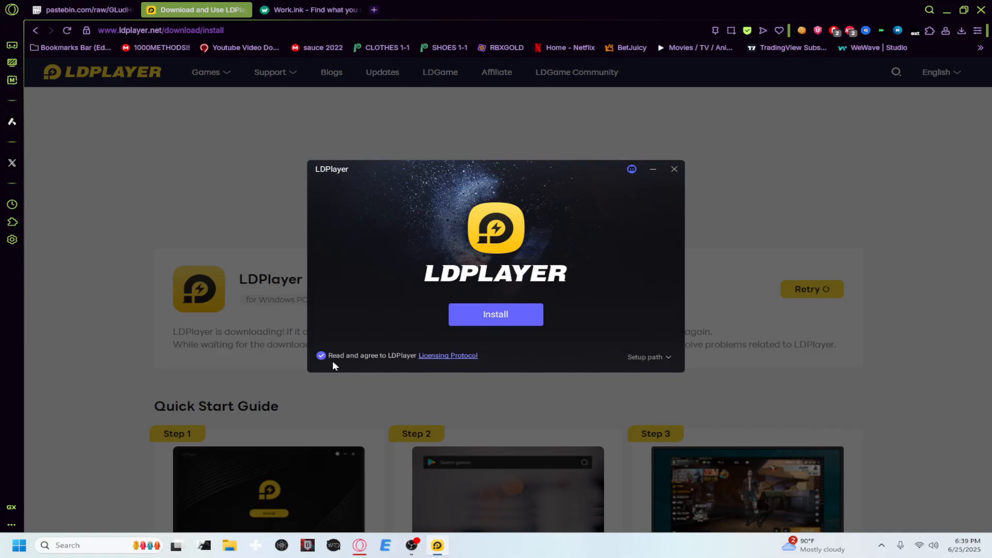
# Check the setup path in the LDPlayer installer and start the installation
pyautogui.click(646, 357)
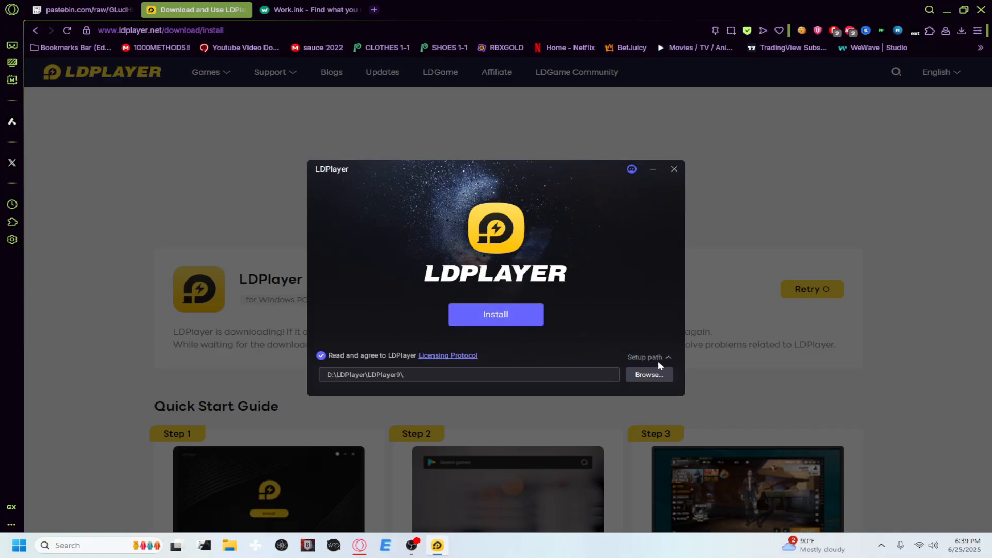
pyautogui.click(648, 357)
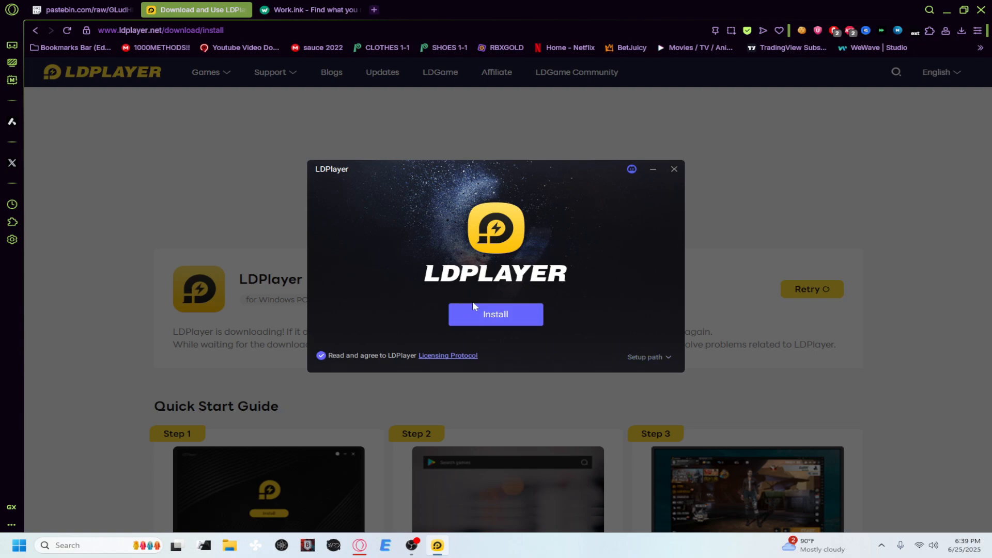
pyautogui.click(495, 314)
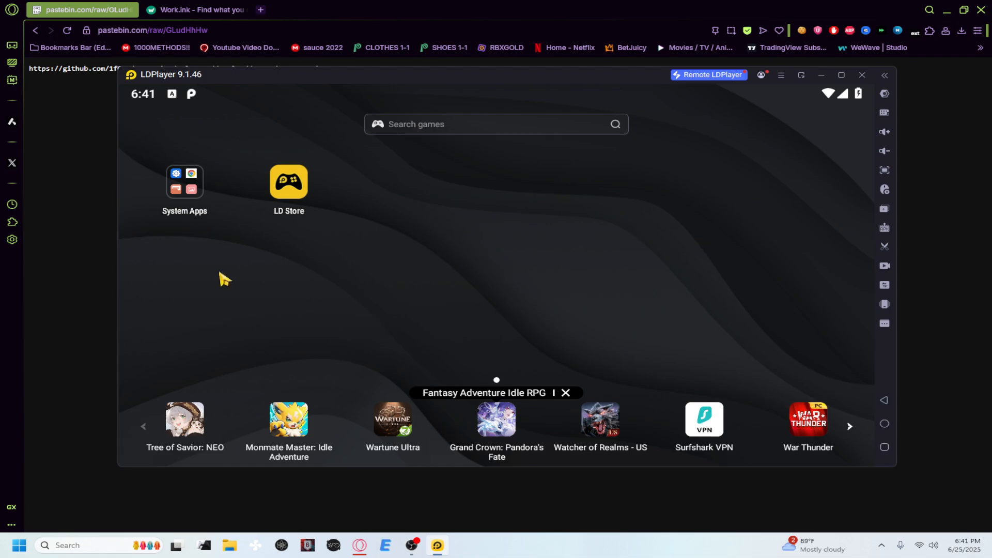
pyautogui.moveTo(204, 194)
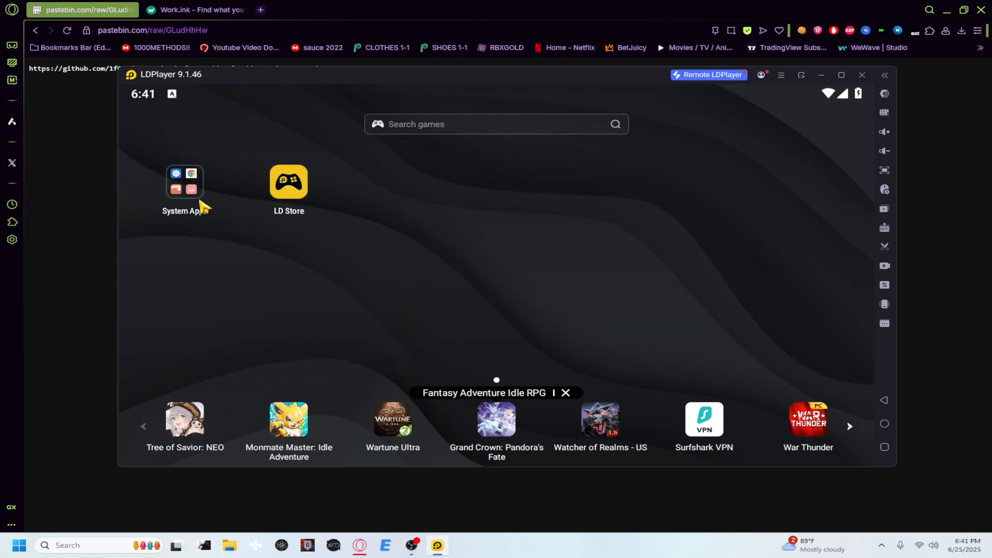
# Launch Chrome from System Apps without an account, accept the ad privacy notice, and bring the pastebin link forward
pyautogui.click(184, 182)
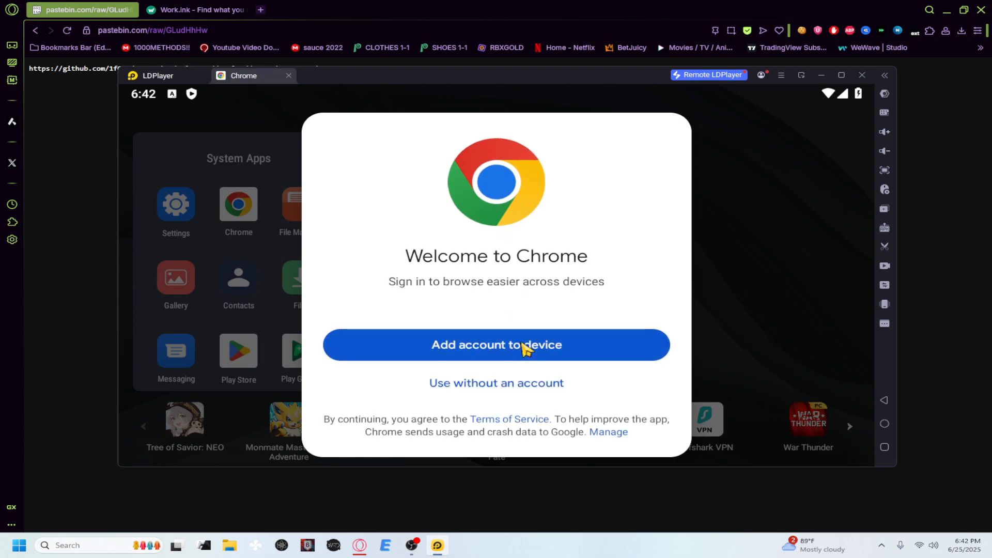
pyautogui.moveTo(535, 400)
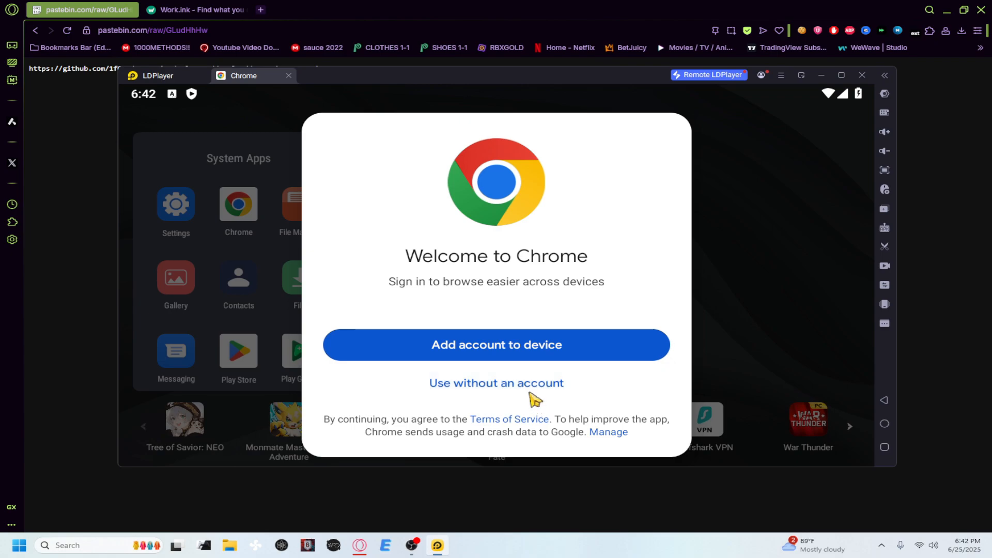
pyautogui.click(496, 382)
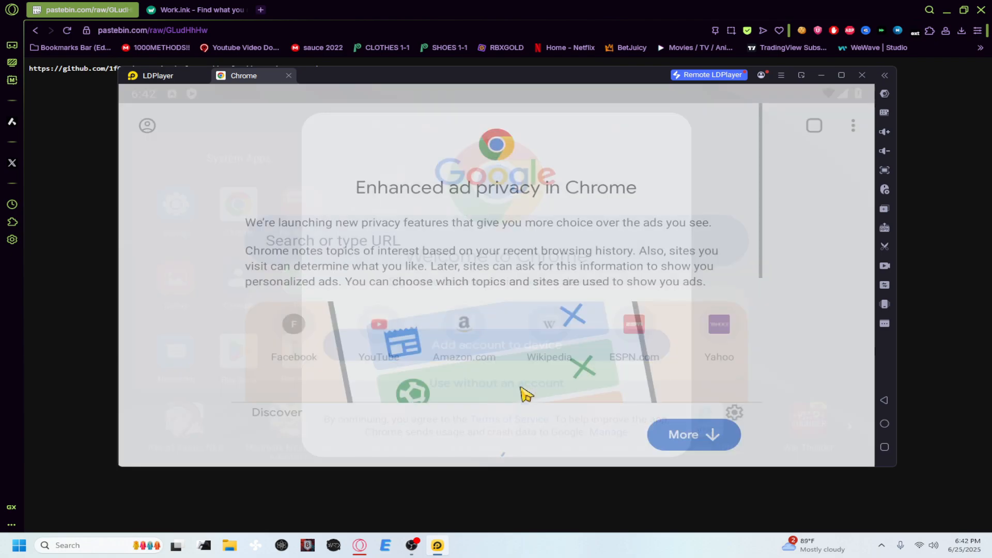
pyautogui.click(692, 435)
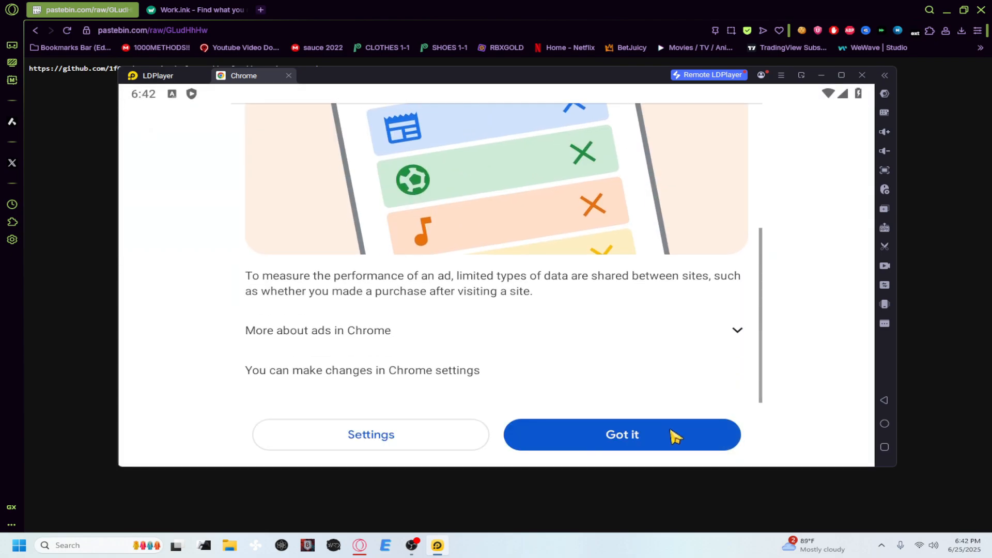
pyautogui.click(621, 435)
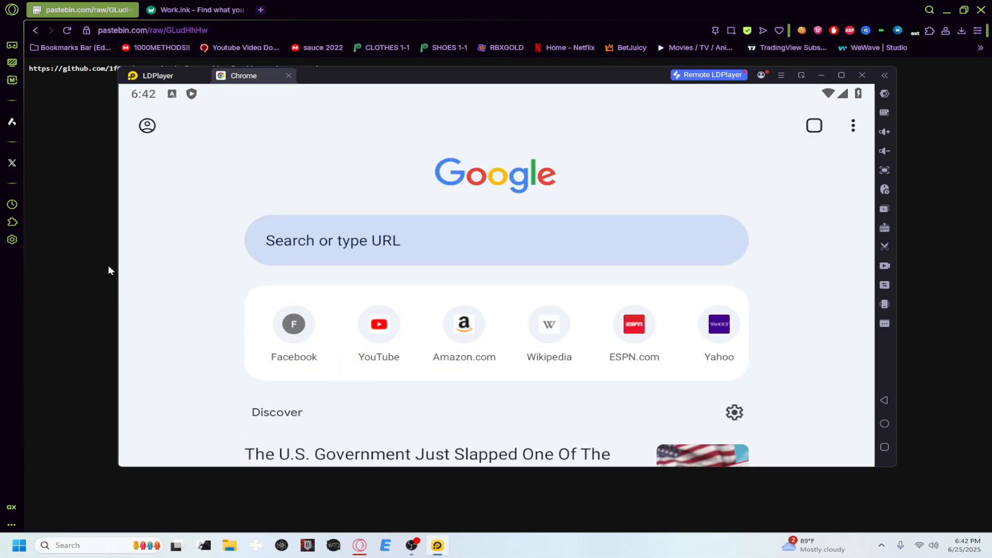
pyautogui.click(861, 75)
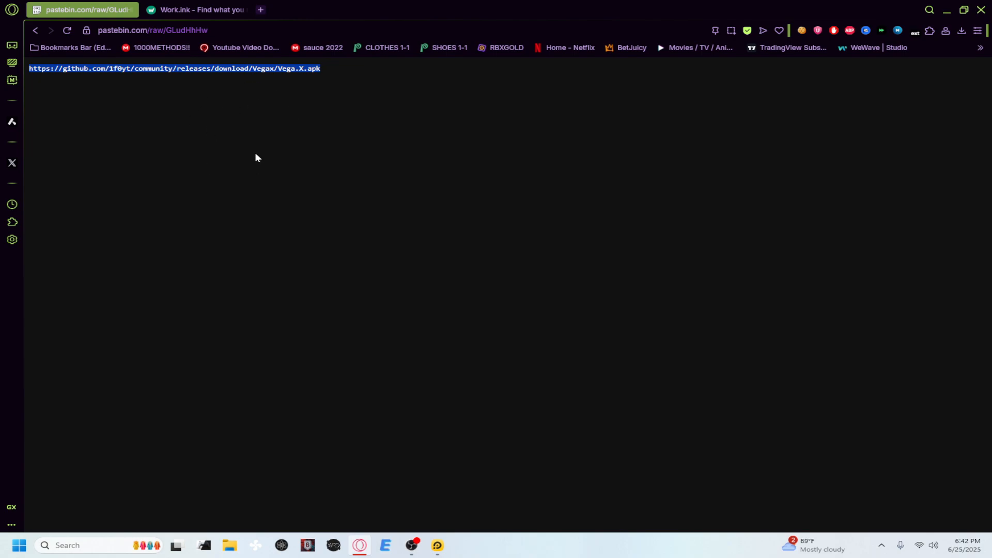
# Return to Chrome in the emulator and confirm installing the Roblox-labelled Vega X apk
pyautogui.click(437, 545)
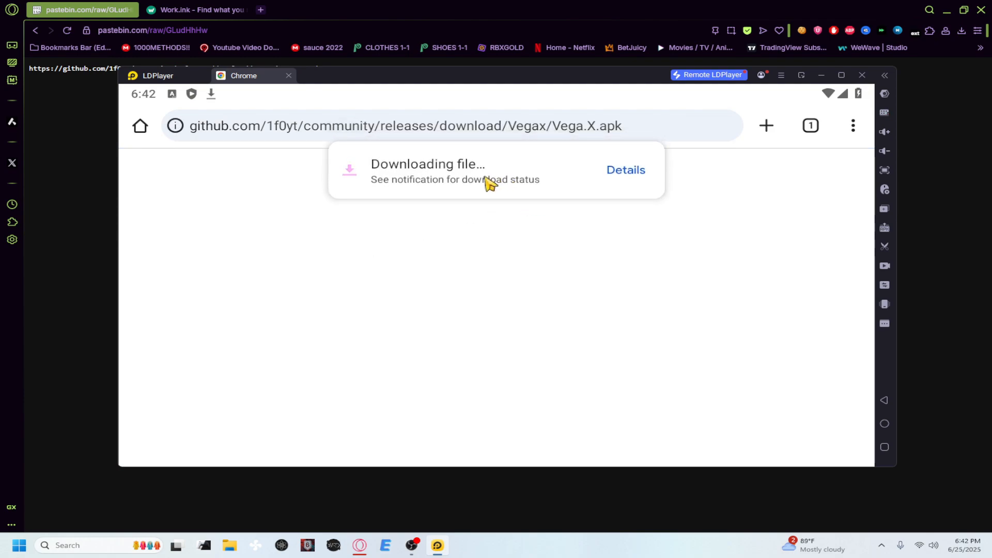
pyautogui.moveTo(441, 235)
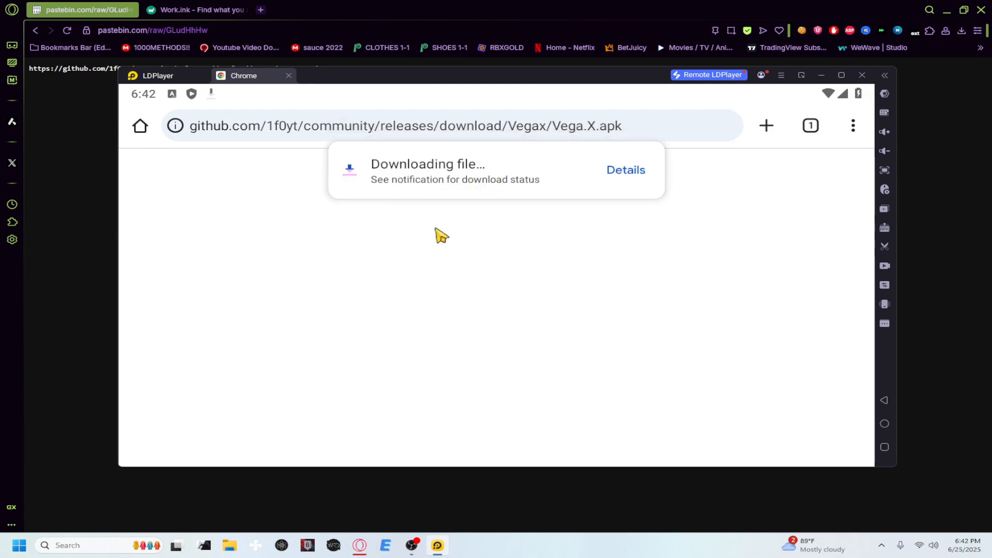
pyautogui.moveTo(492, 250)
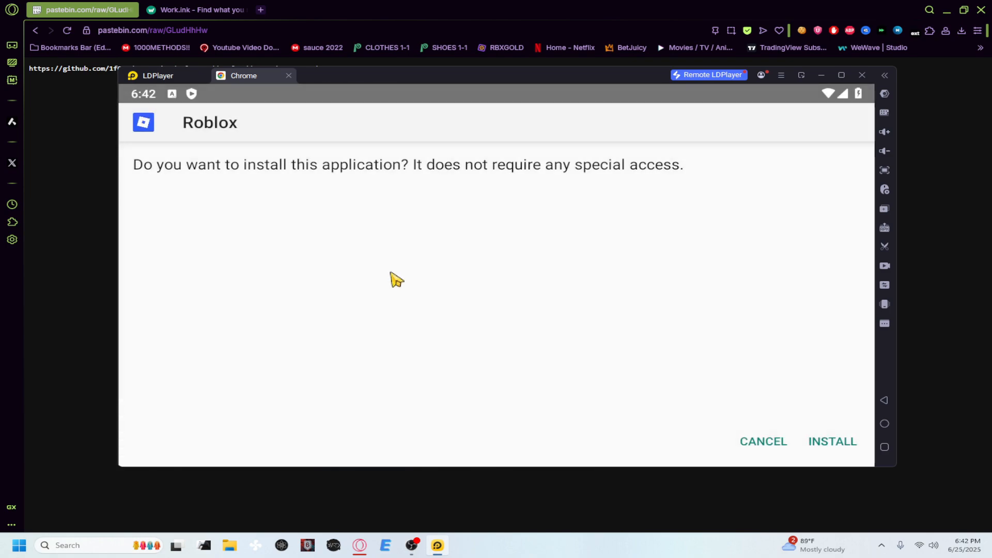
pyautogui.click(832, 441)
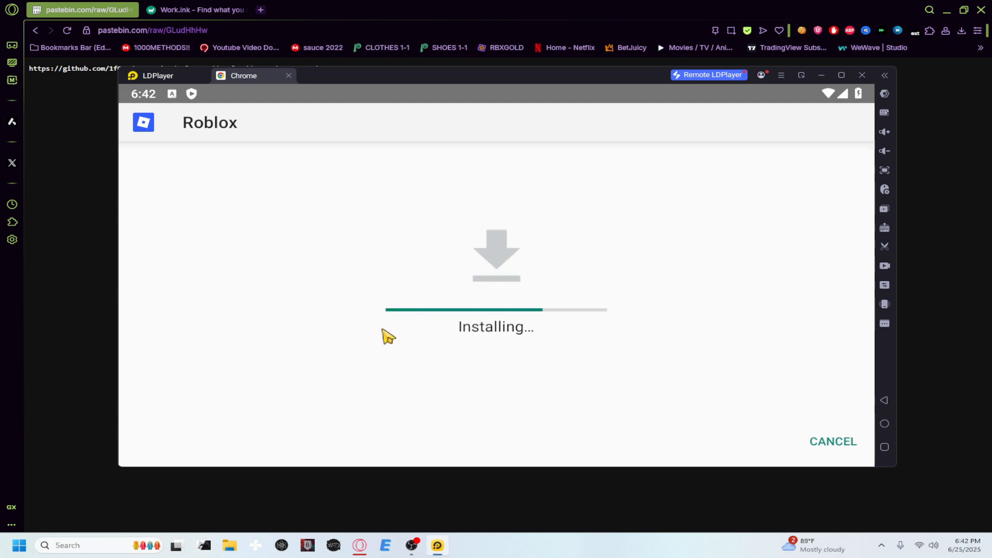
pyautogui.moveTo(415, 334)
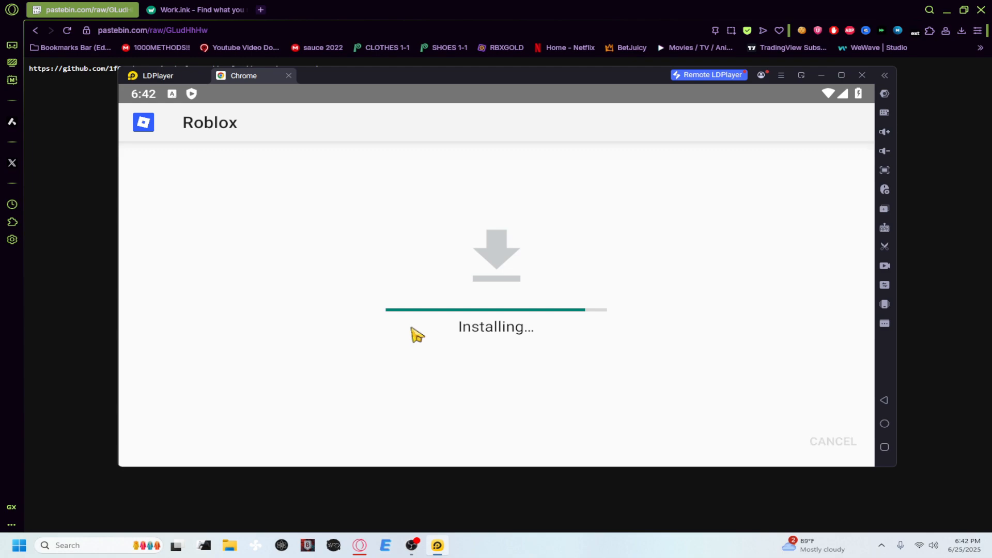
pyautogui.moveTo(450, 314)
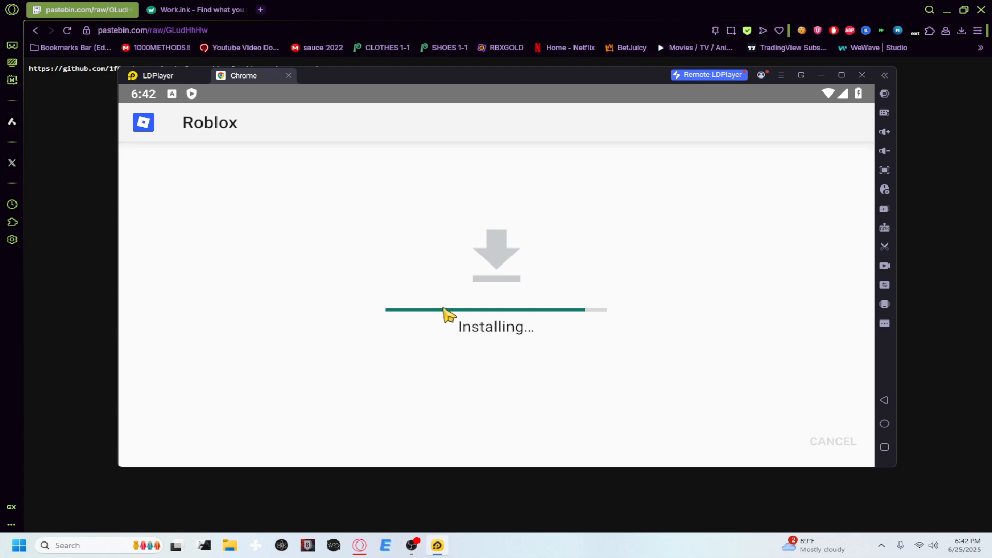
pyautogui.moveTo(477, 349)
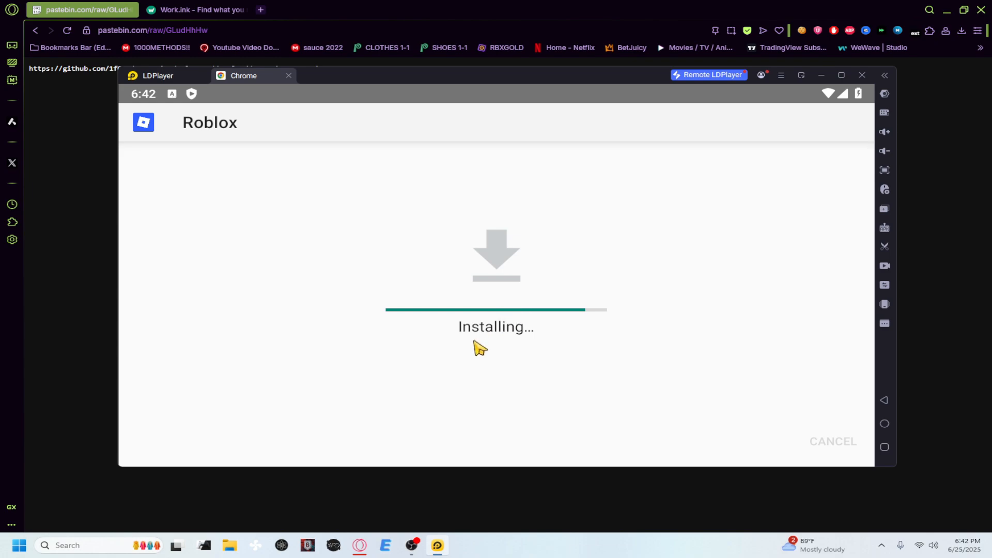
pyautogui.moveTo(479, 349)
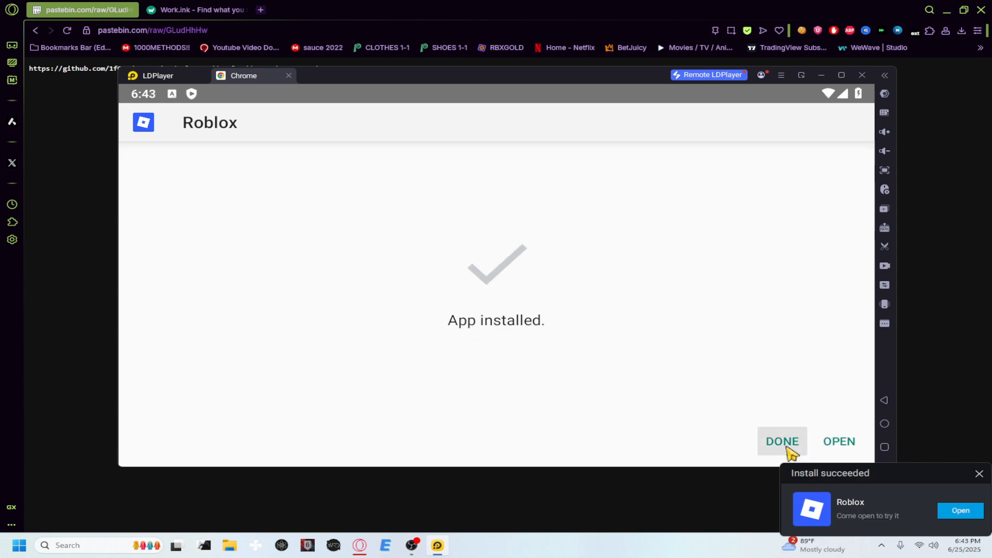
# Finish the install, launch Roblox from the home screen and allow media and file access
pyautogui.click(782, 441)
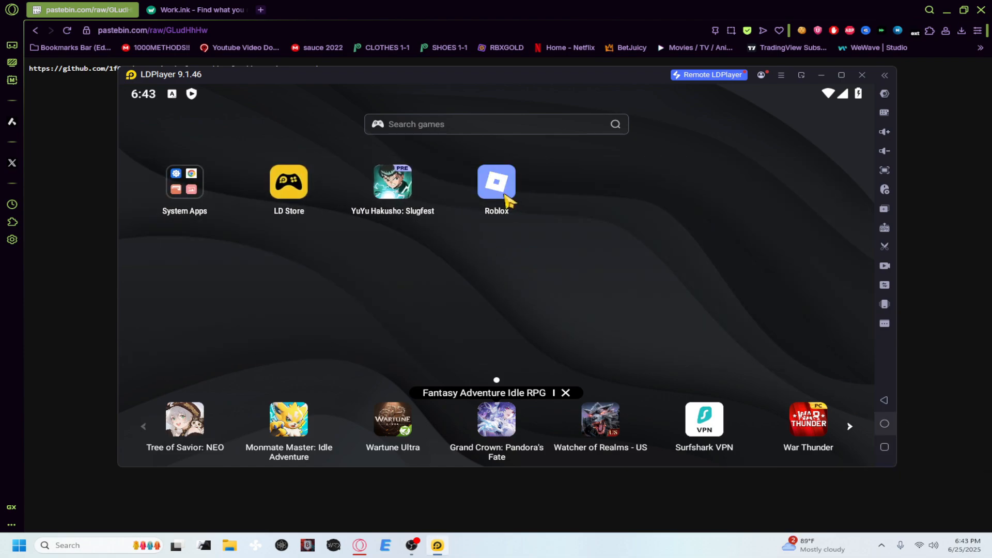
pyautogui.click(496, 184)
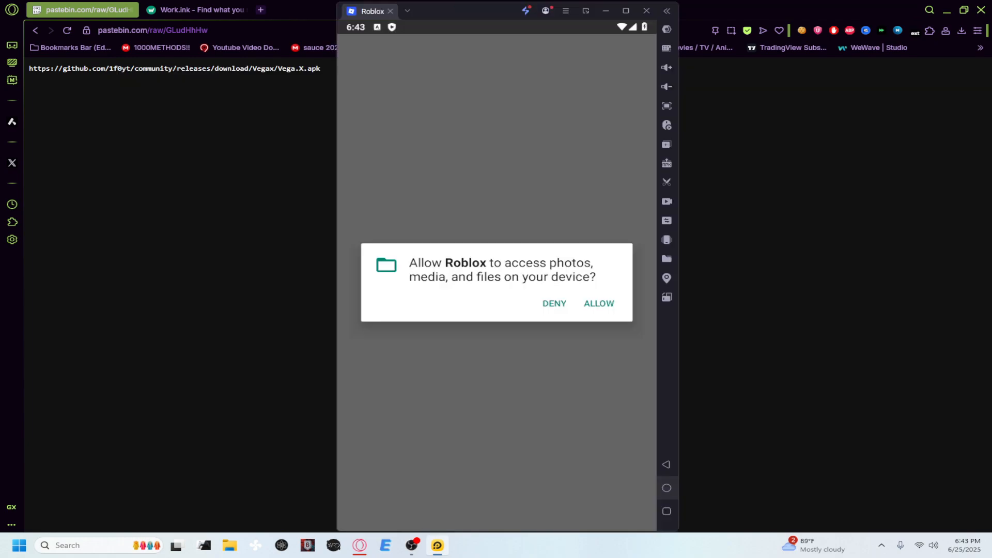
pyautogui.click(598, 303)
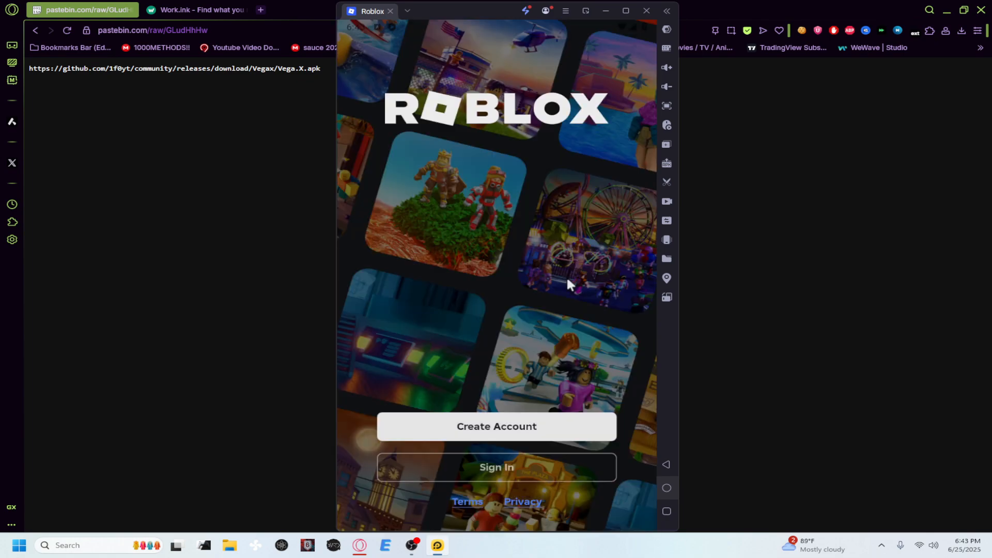
pyautogui.moveTo(462, 255)
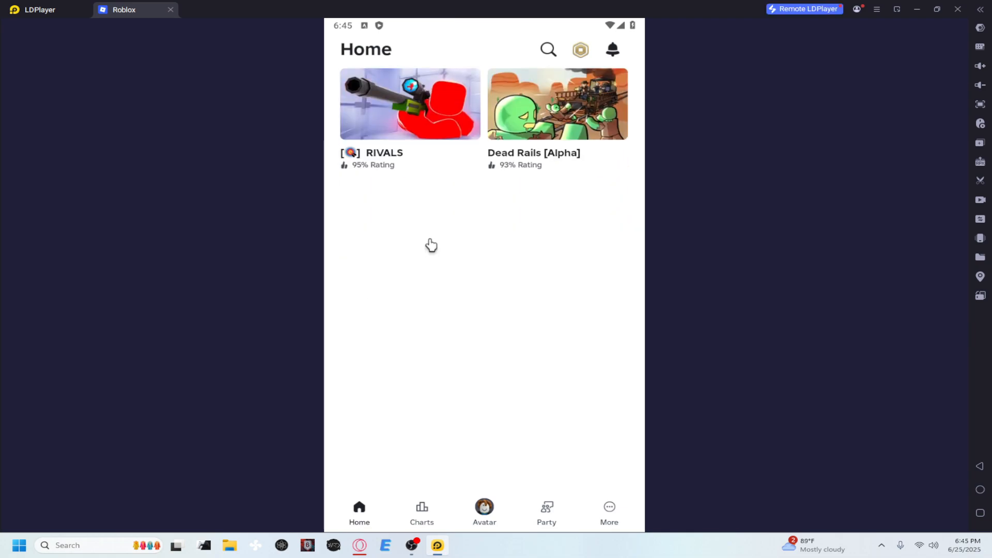
# Scroll the Roblox Home page down to the Recommended For You games with Grow a Garden
pyautogui.scroll(-3)
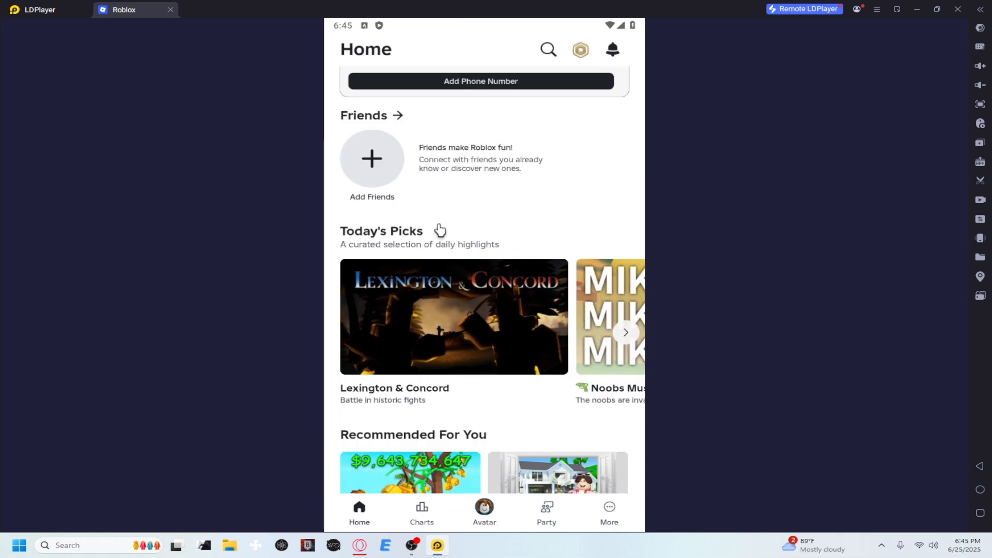
pyautogui.scroll(-3)
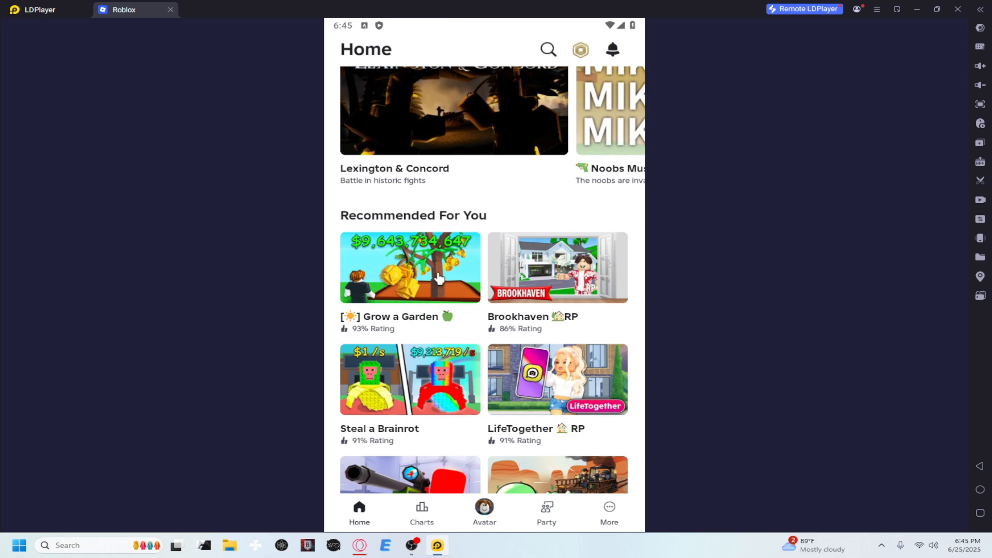
pyautogui.moveTo(439, 286)
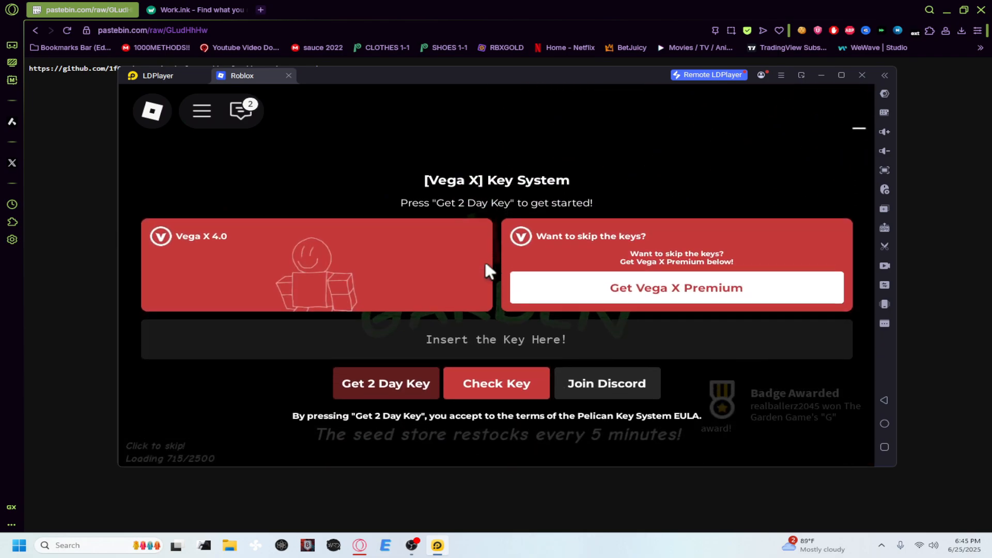
# Copy the Vega X Premium link from the Key System and request the free 2 Day Key
pyautogui.click(675, 287)
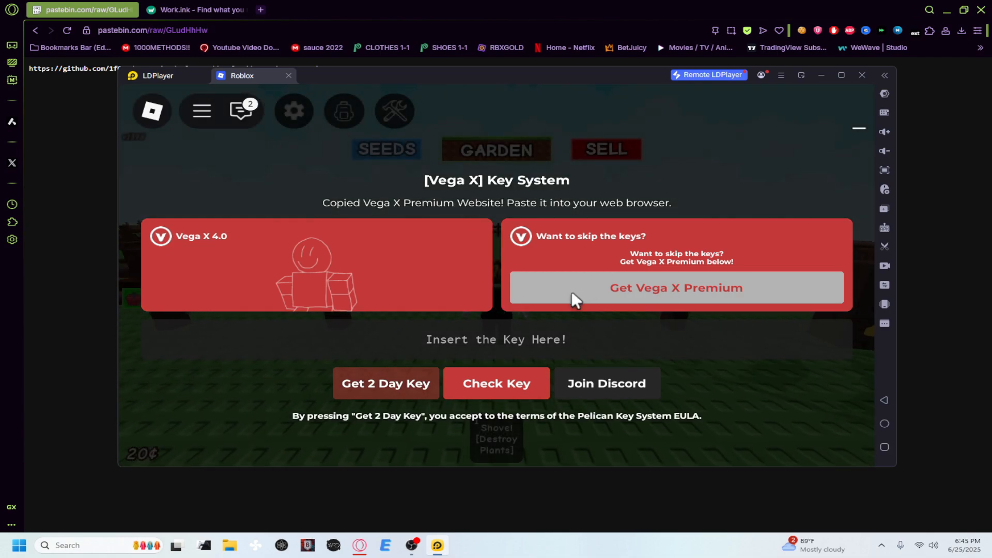
pyautogui.click(675, 287)
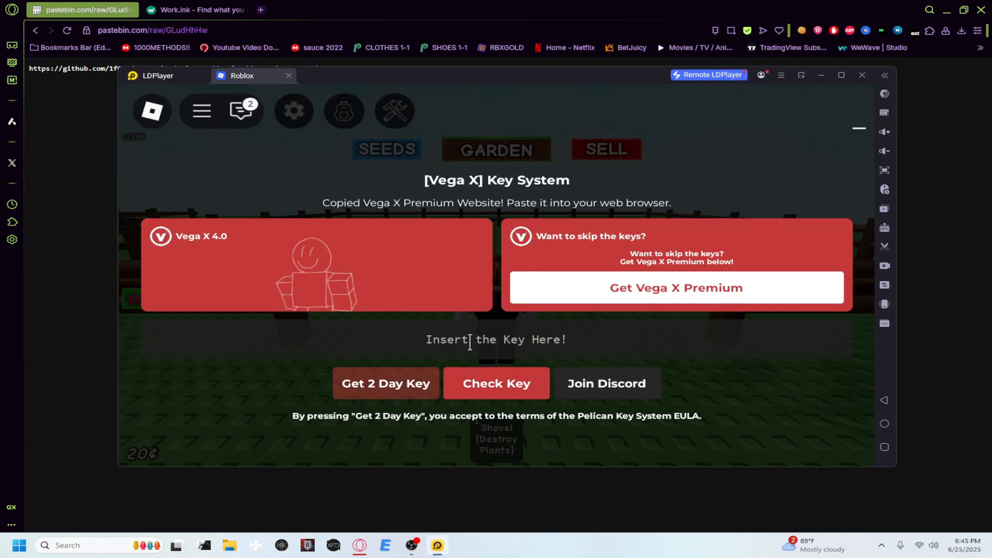
pyautogui.moveTo(393, 397)
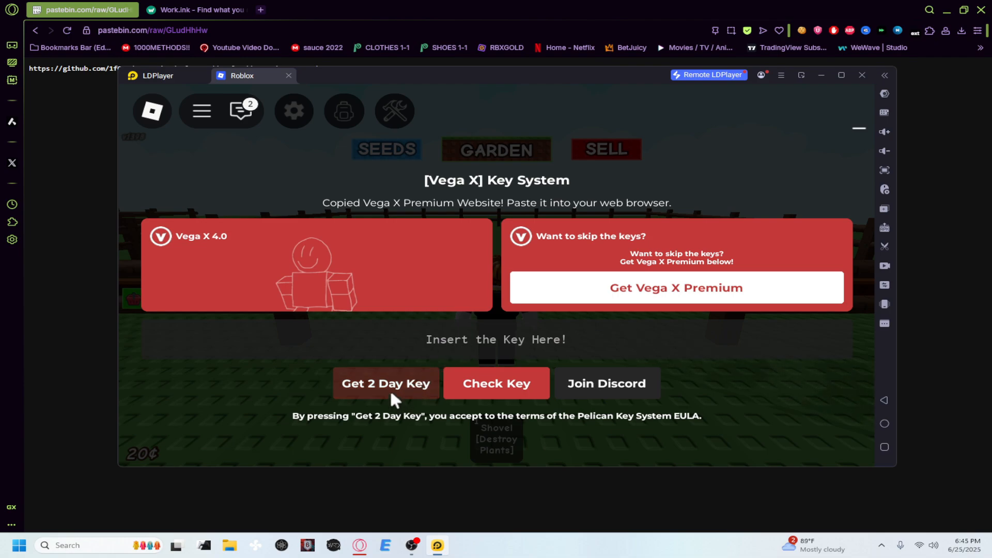
pyautogui.click(385, 383)
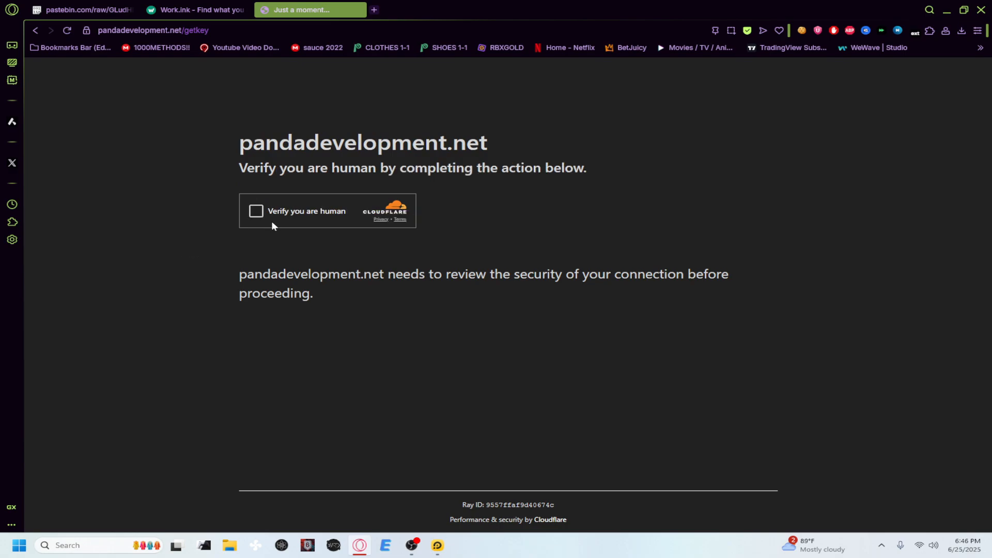
# Pass the Cloudflare human check, pause ad blocking on the key site, and continue past checkpoint 1
pyautogui.click(256, 211)
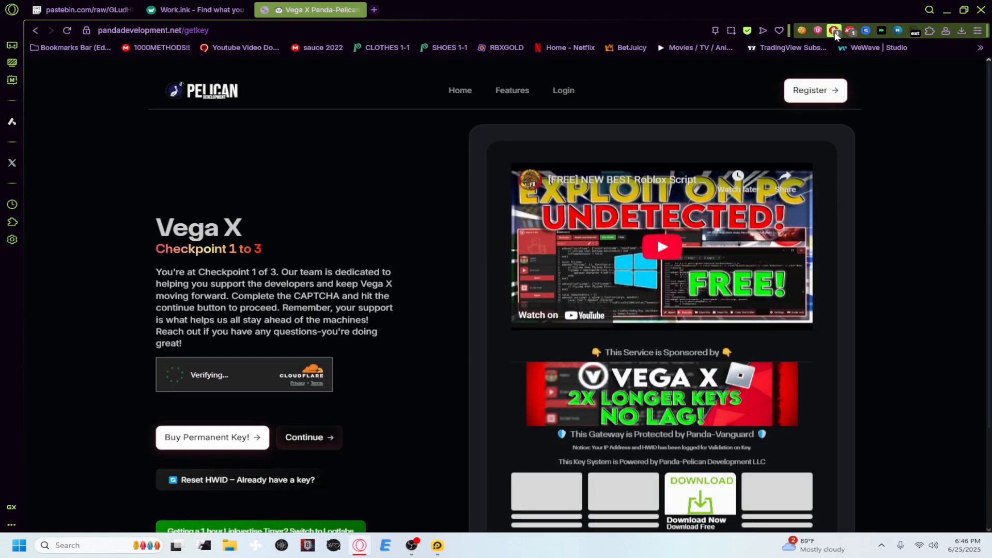
pyautogui.click(834, 30)
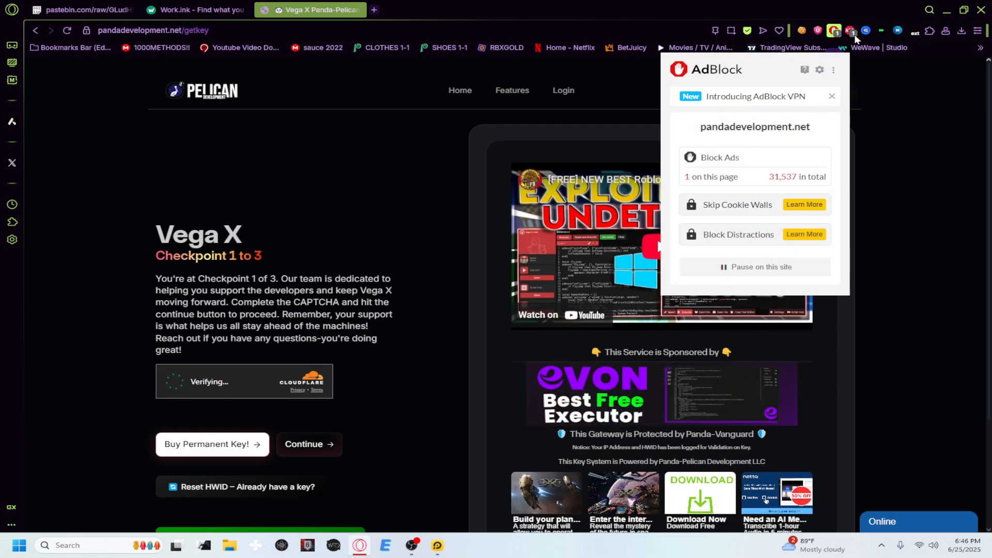
pyautogui.click(850, 30)
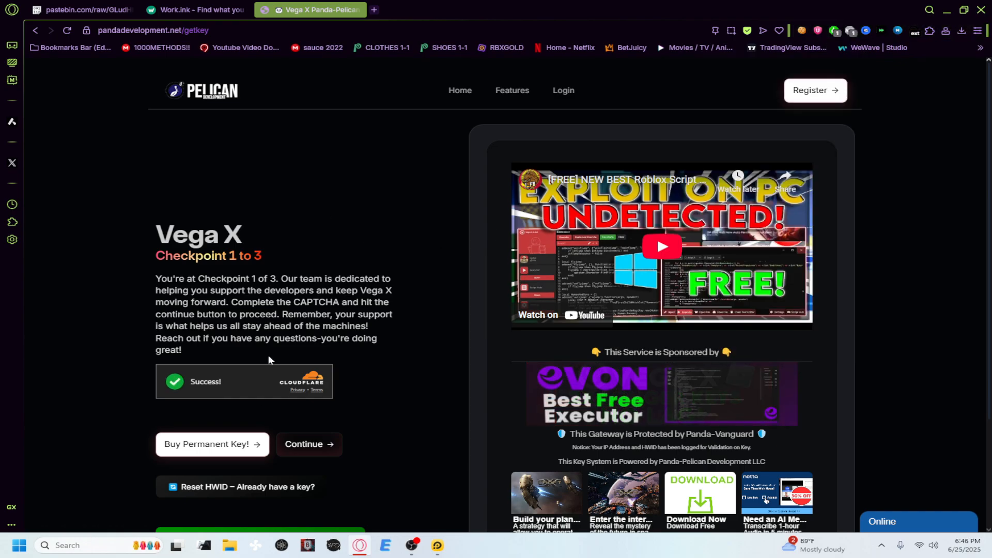
pyautogui.scroll(-3)
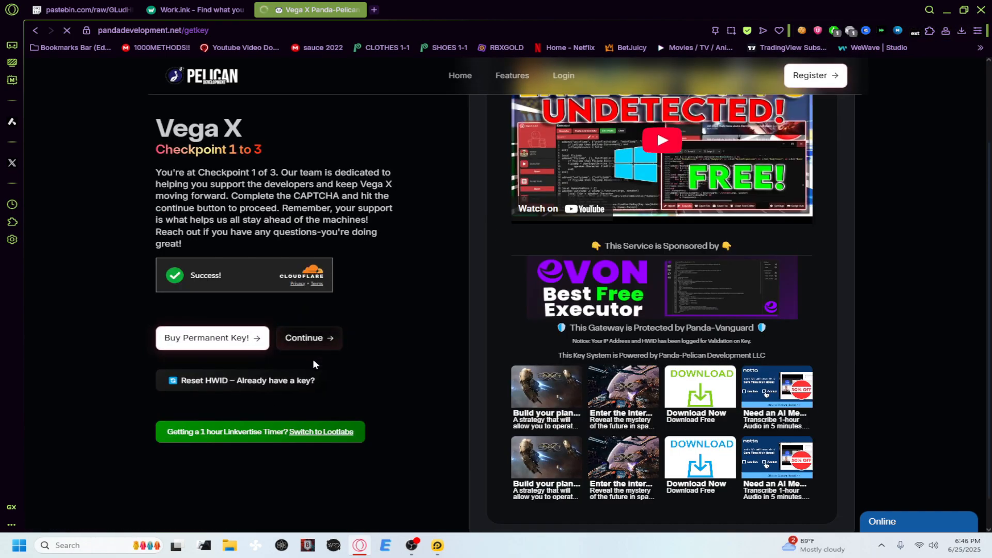
pyautogui.click(308, 337)
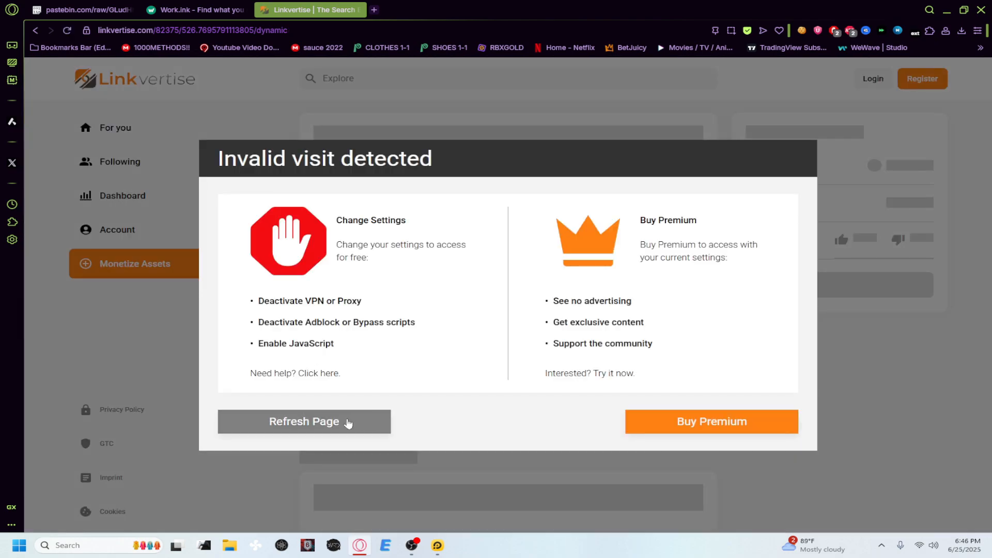
# Disable ad blocking for linkvertise.com and reload to clear the invalid visit warning
pyautogui.click(834, 30)
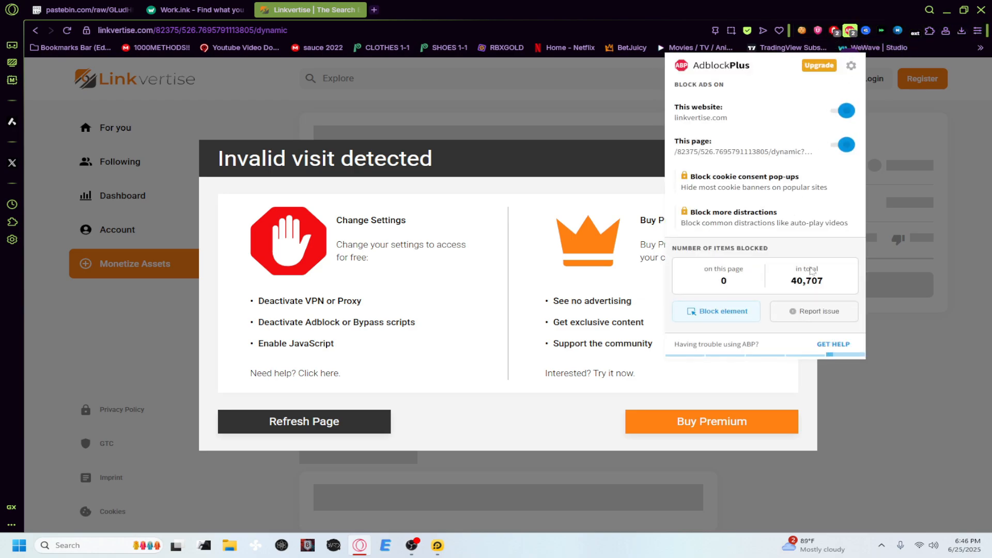
pyautogui.click(304, 421)
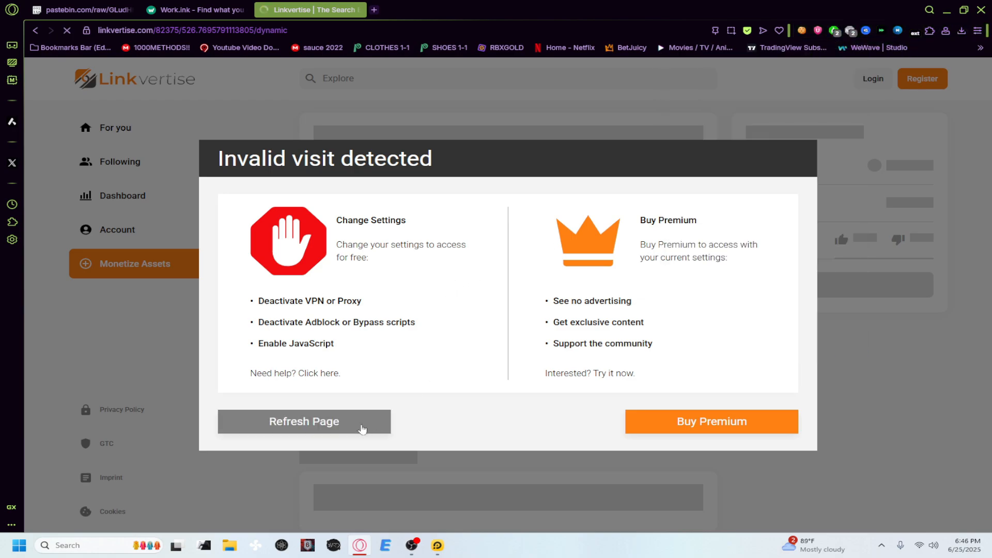
pyautogui.click(303, 422)
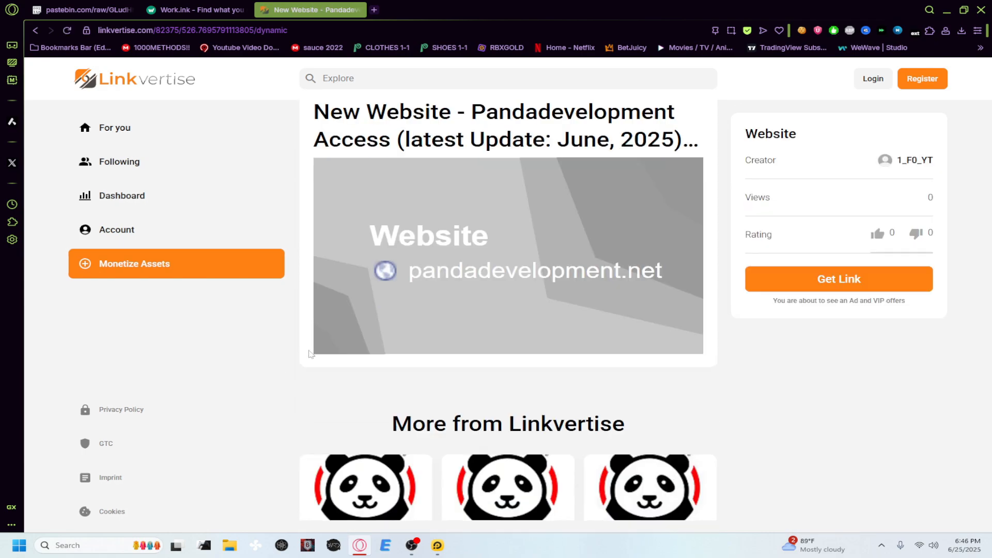
# Get the pandadevelopment.net link, accept the offer, and mark the step as already completed
pyautogui.click(838, 278)
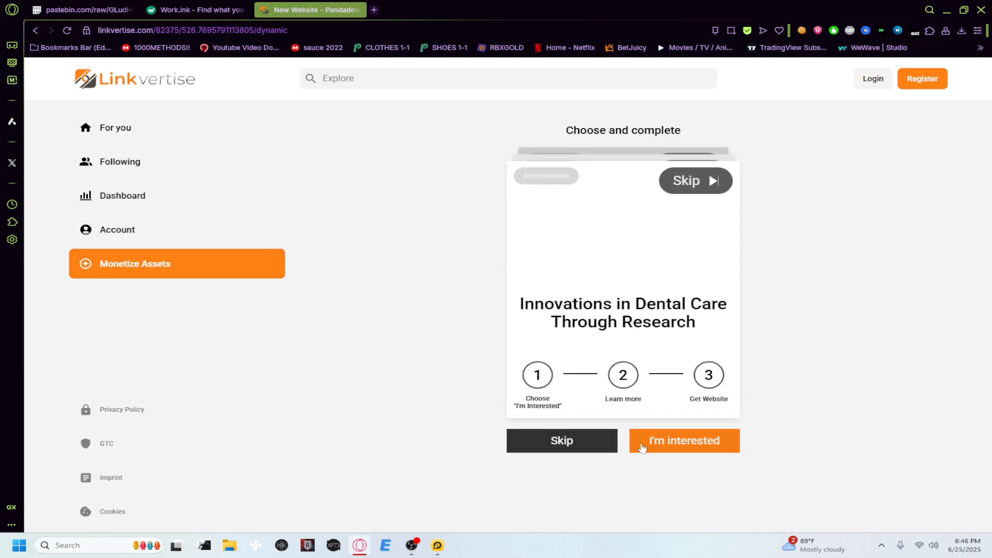
pyautogui.click(683, 441)
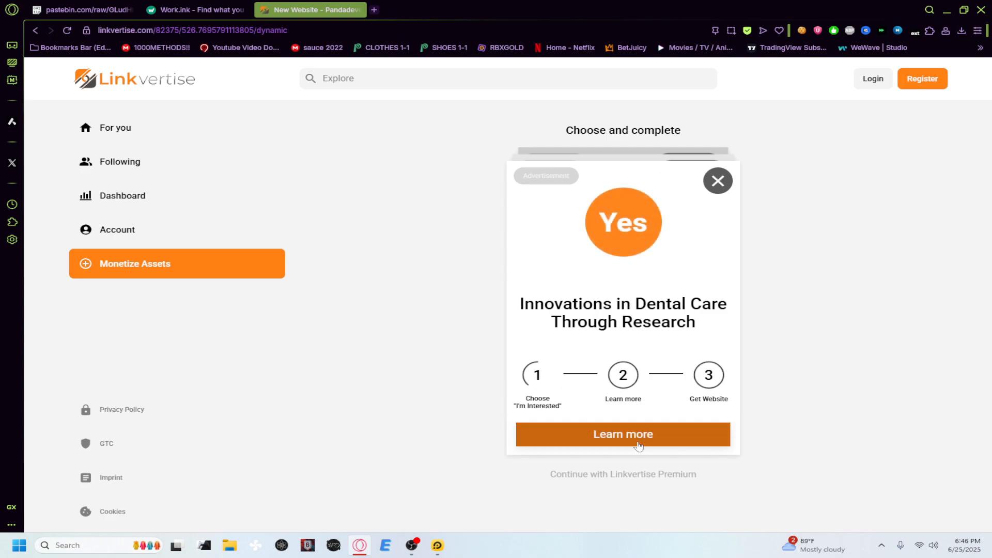
pyautogui.click(622, 434)
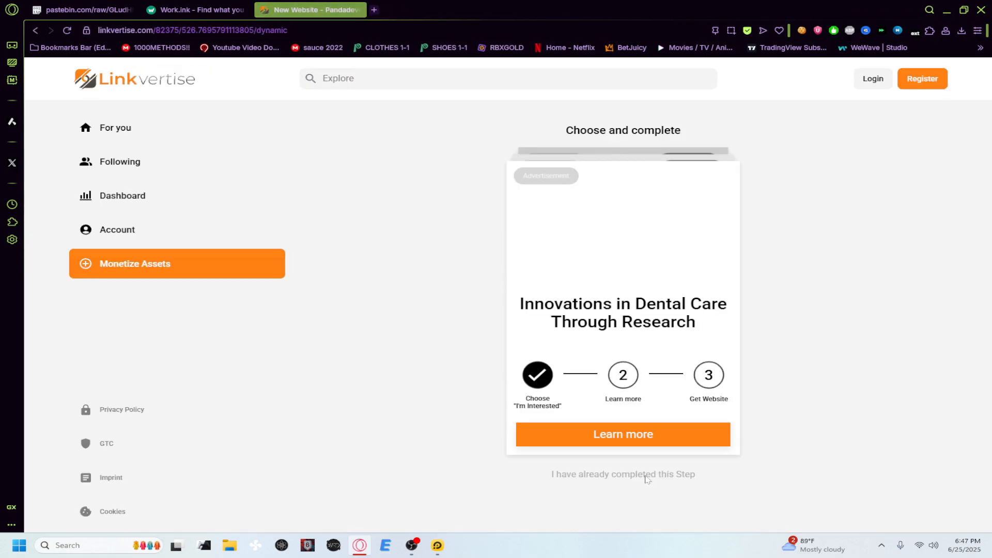
pyautogui.click(623, 434)
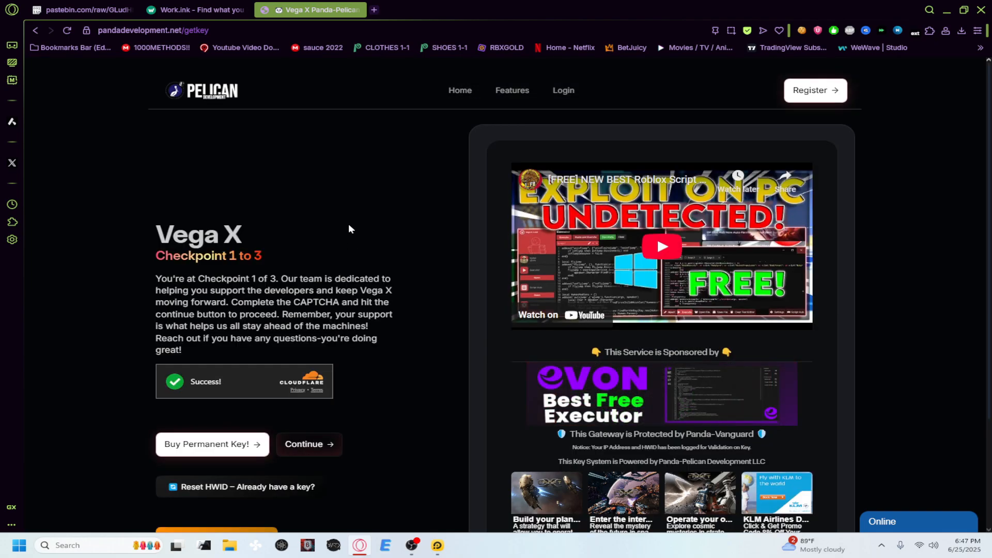
# Continue past Pelican checkpoint 1 to reach the lootdest Vega X 2 Day Key page
pyautogui.scroll(-3)
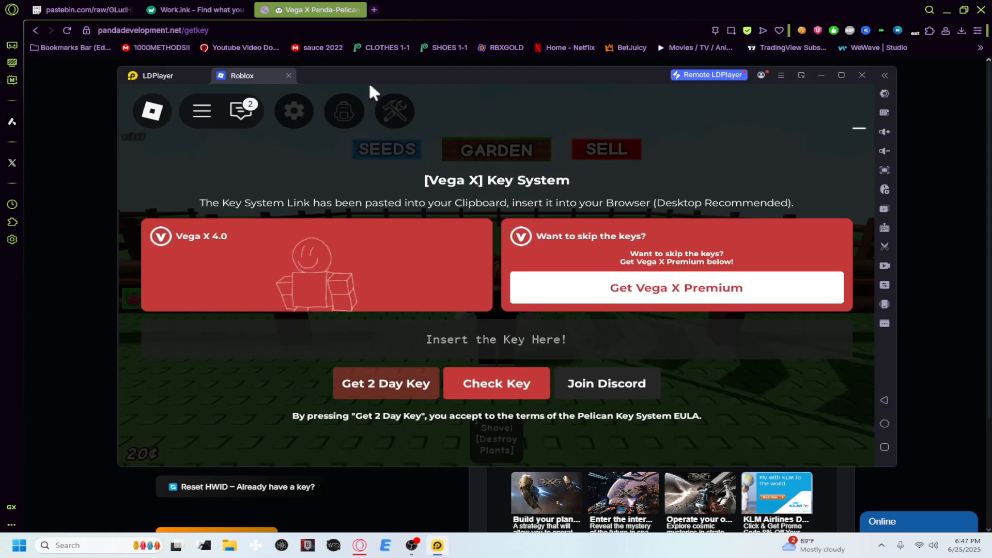
pyautogui.click(386, 383)
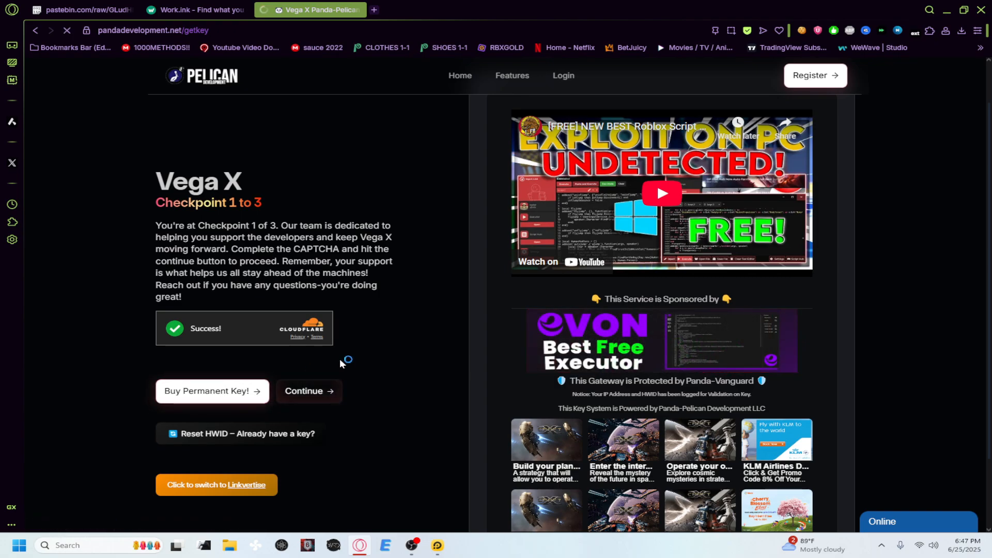
pyautogui.click(308, 391)
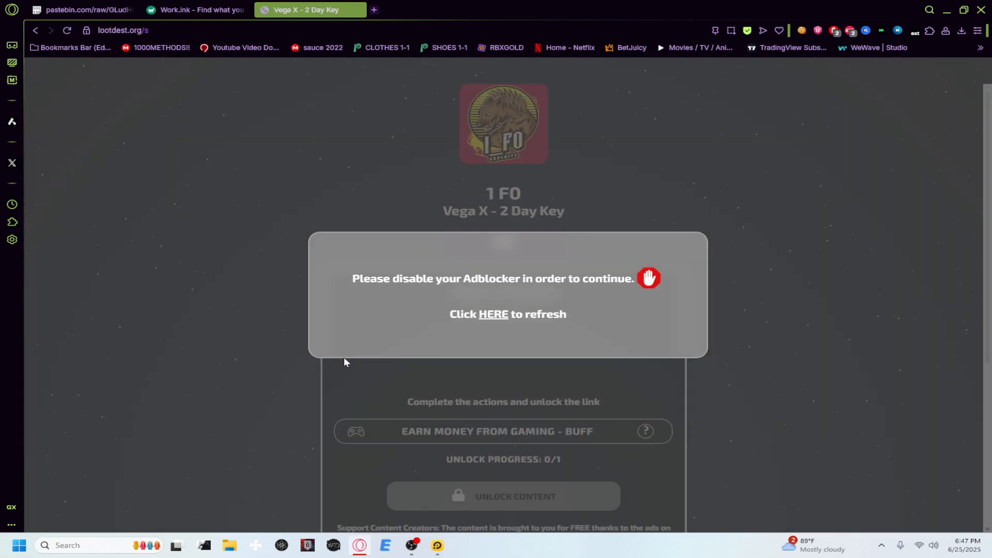
# Get the 2 Day Key link, refresh past the adblock warning and start the BUFF gaming task
pyautogui.click(835, 30)
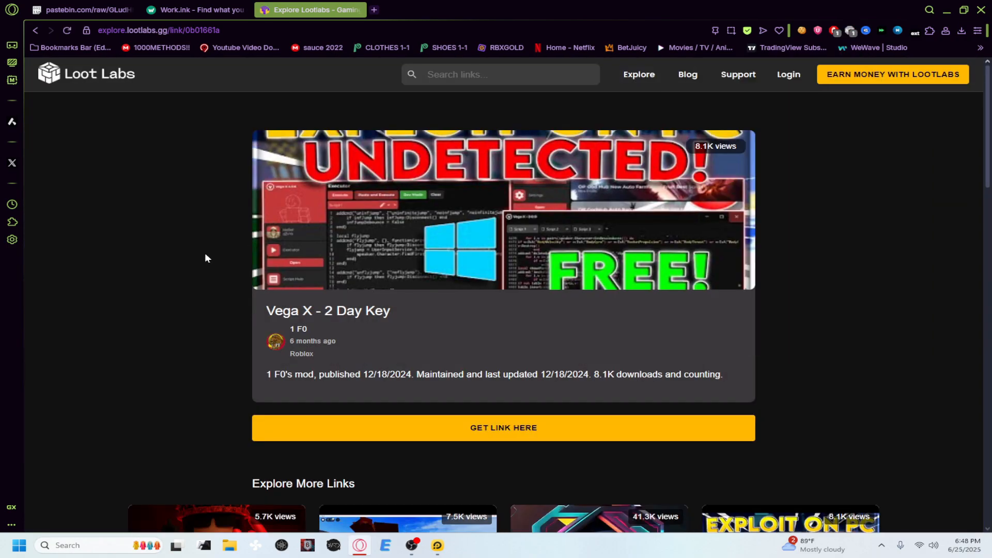
pyautogui.click(504, 427)
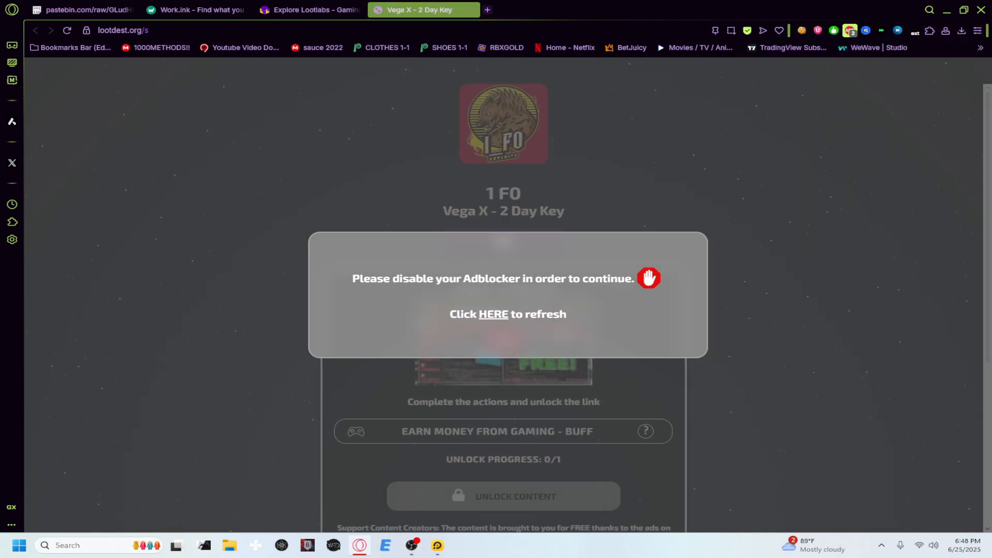
pyautogui.click(493, 315)
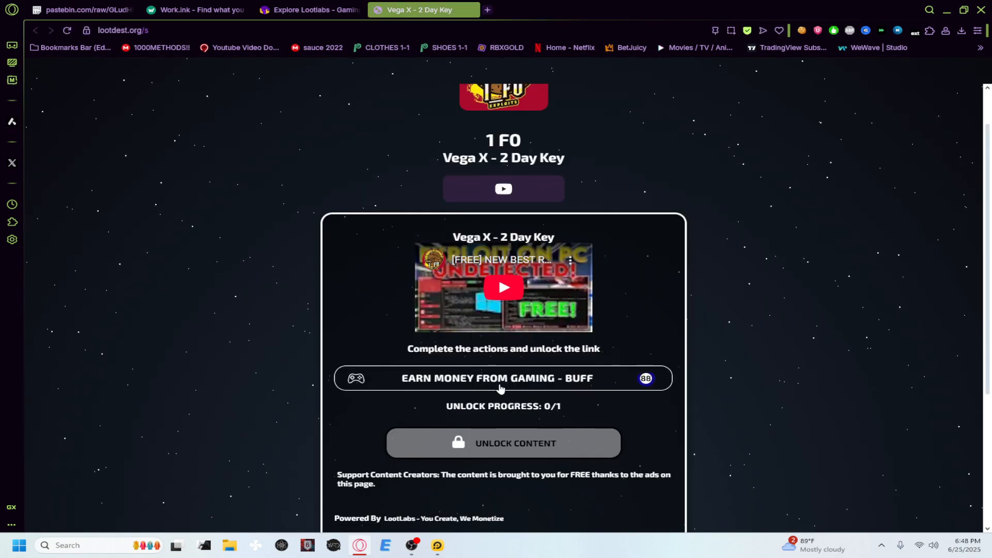
pyautogui.click(496, 378)
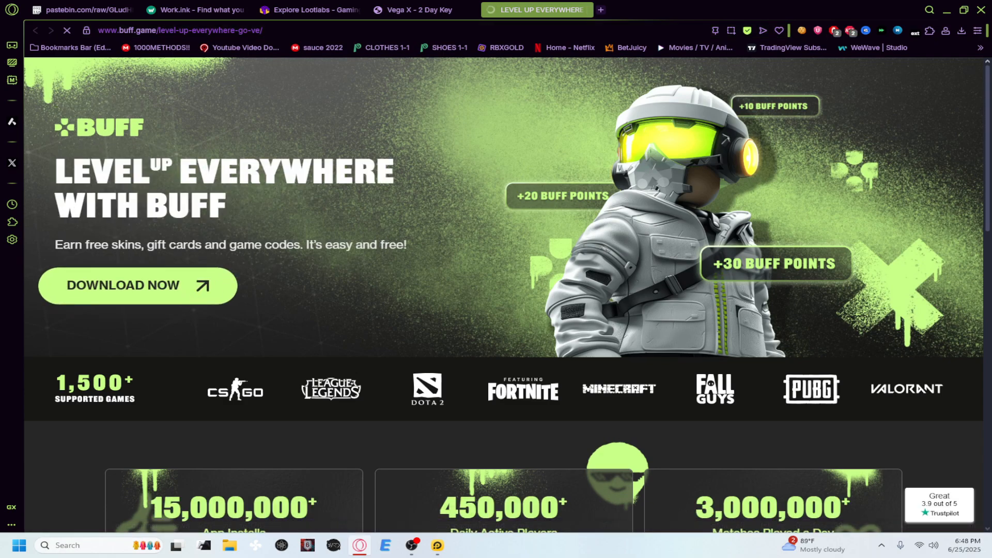
# Download the Buff Achievement Tracker installer to Downloads, launch it and cancel the installation
pyautogui.click(136, 286)
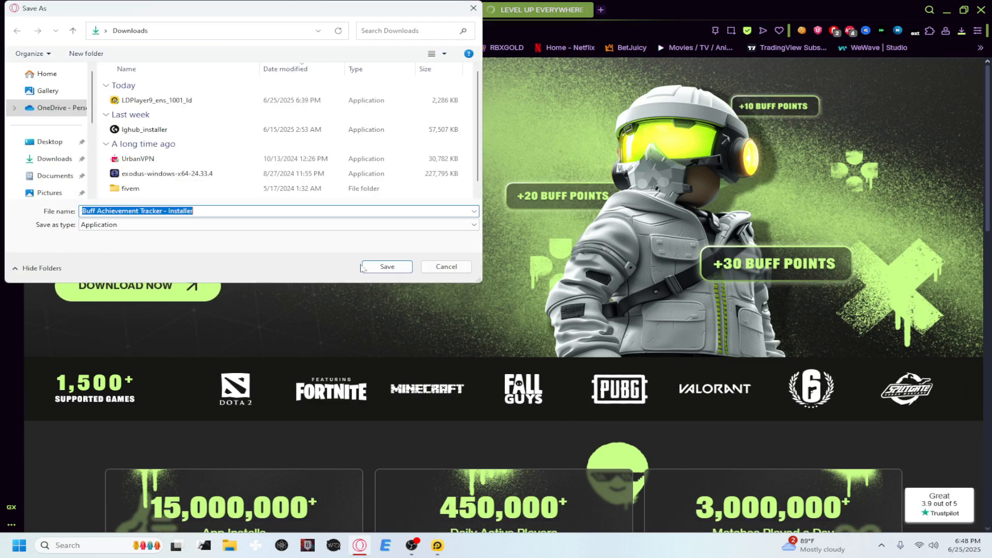
pyautogui.click(386, 266)
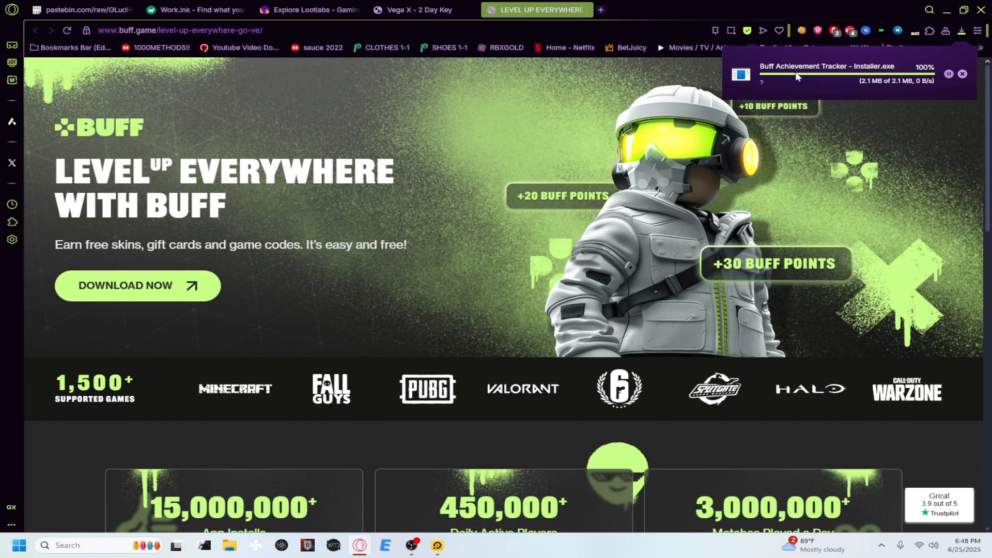
pyautogui.moveTo(757, 140)
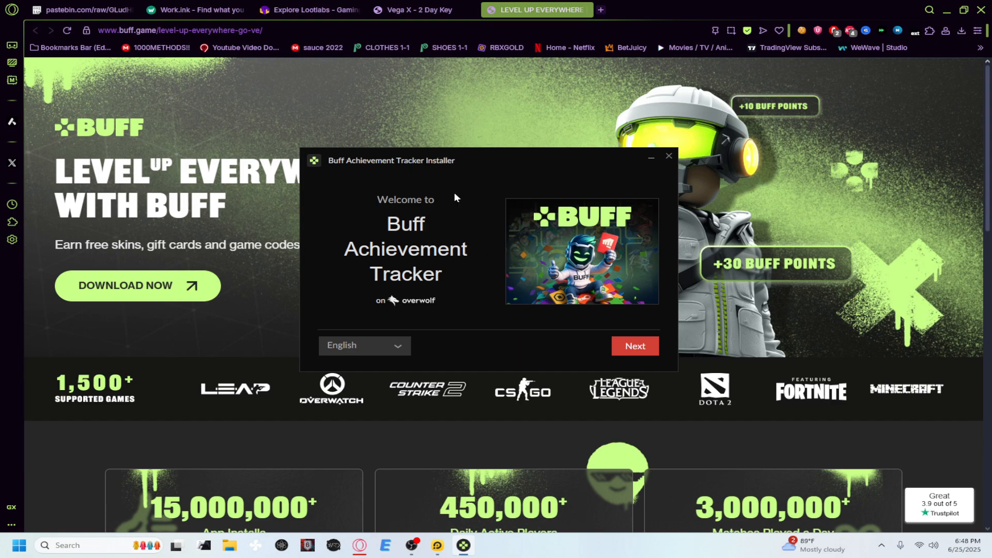
pyautogui.click(418, 9)
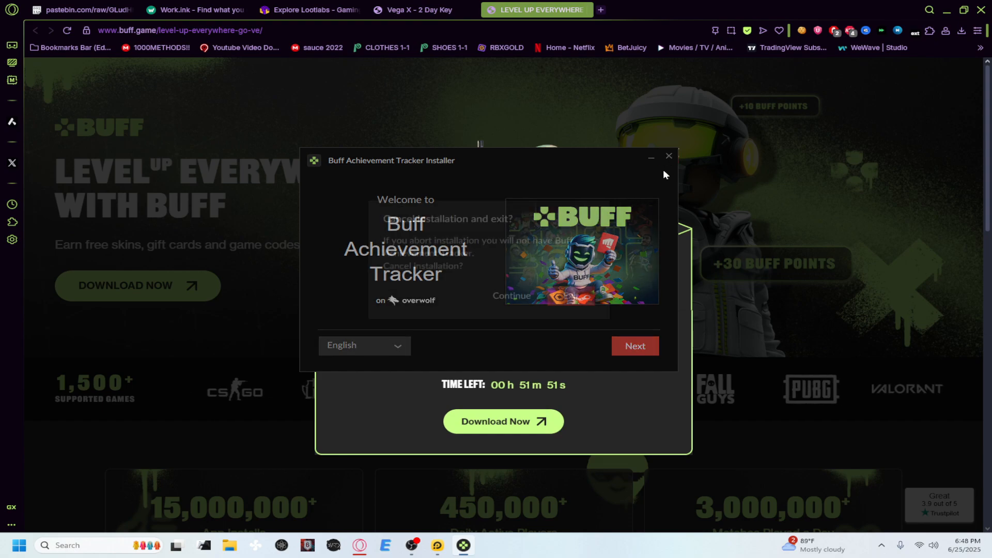
pyautogui.click(669, 156)
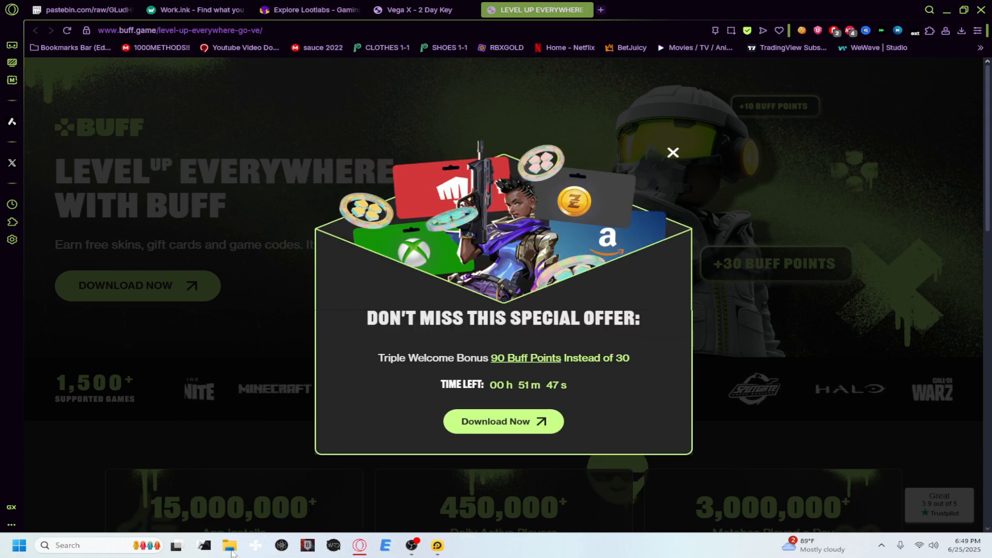
# Show the Downloads folder in File Explorer before pasting the key into Vega X
pyautogui.click(230, 545)
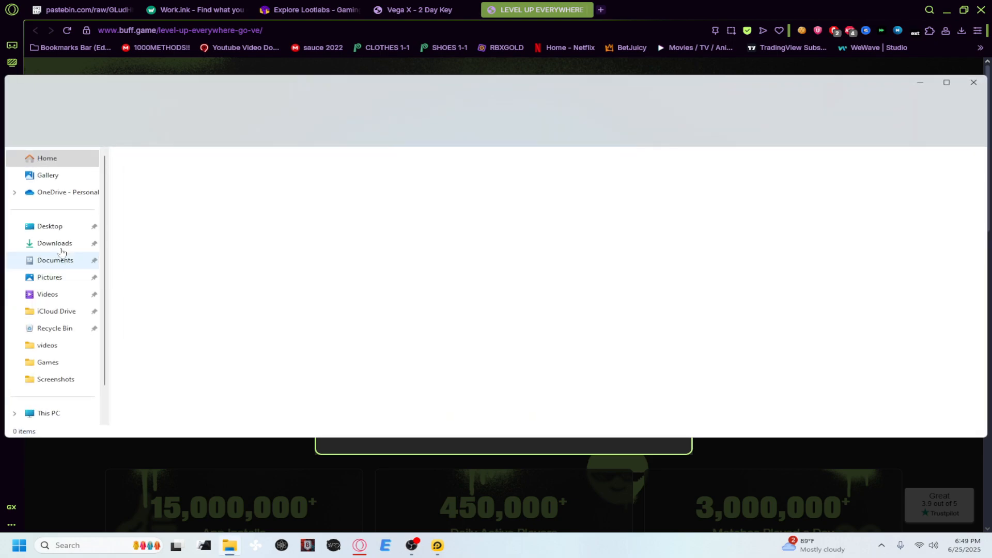
pyautogui.click(55, 243)
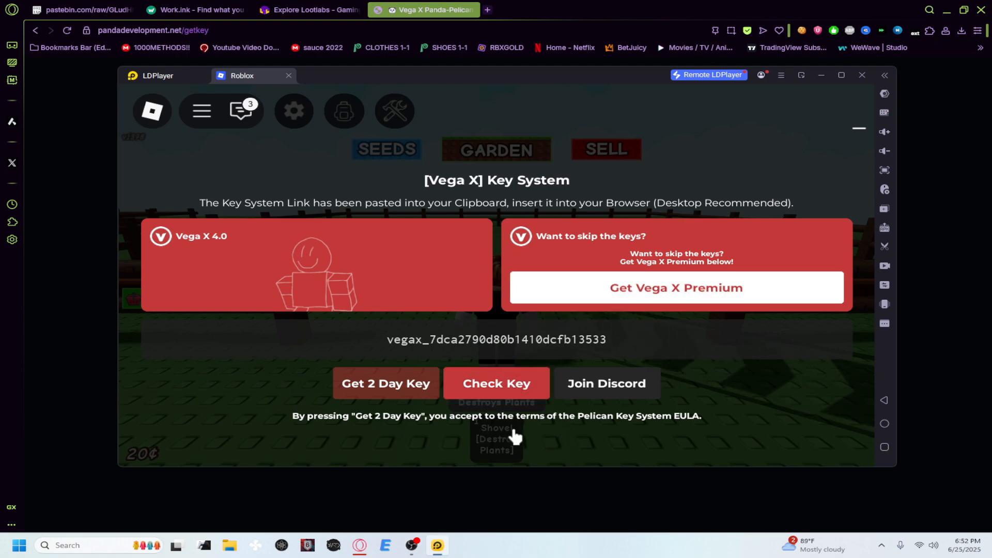
# Verify the pasted key so Vega X 4.0.6 unlocks its executor over Roblox
pyautogui.click(496, 384)
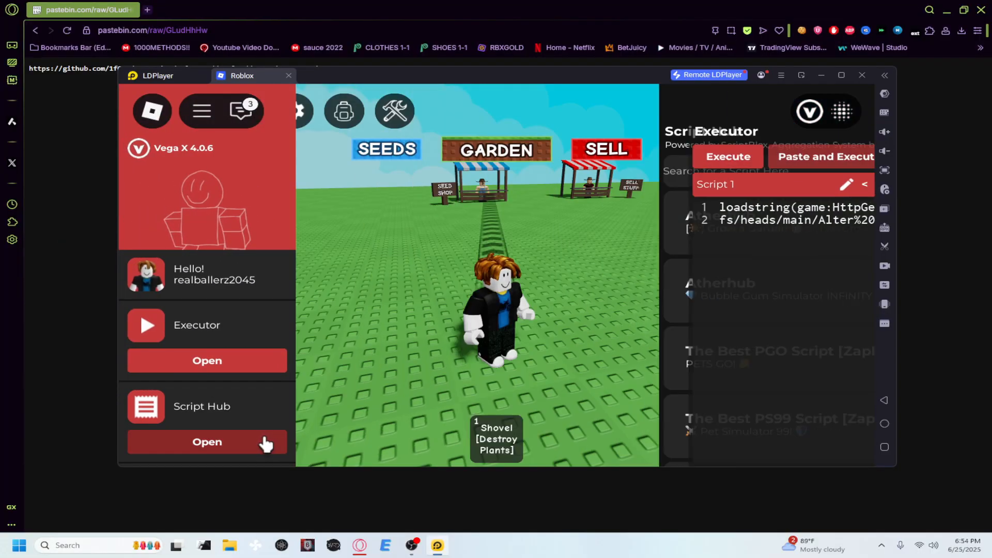
# Search the Vega X Script Hub for 'grow a garden' and run the sh0vel V1.7 script
pyautogui.click(206, 441)
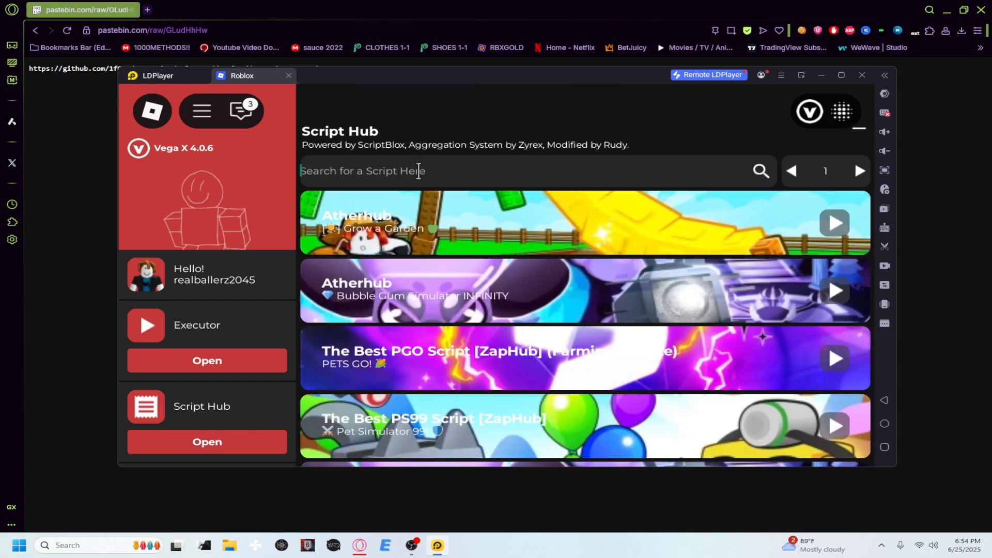
pyautogui.write('grow a')
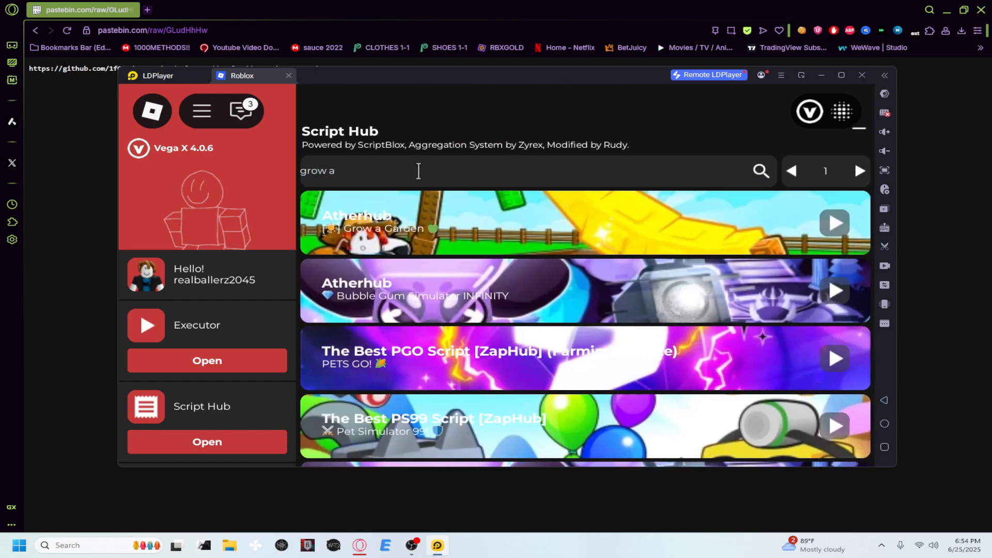
pyautogui.write('garden')
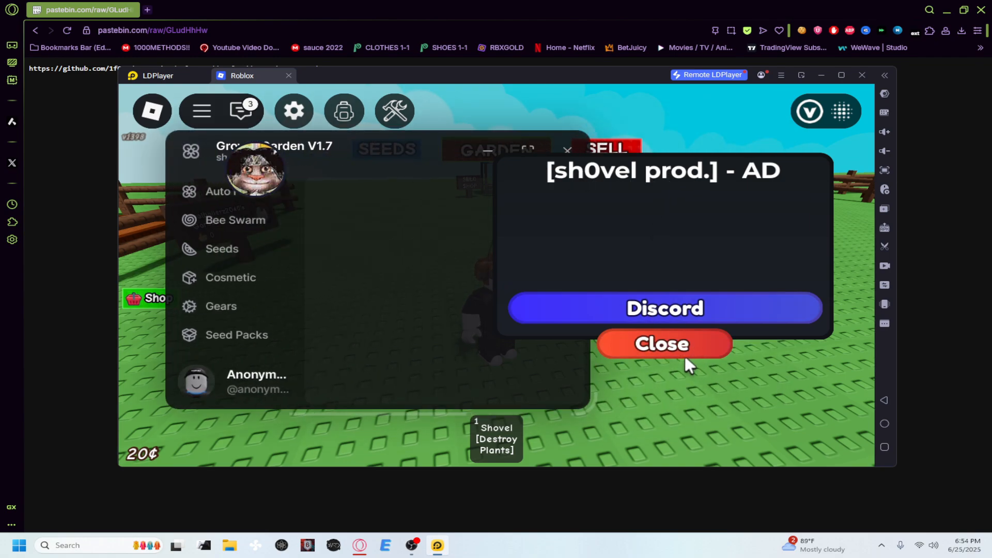
# Dismiss the sh0vel ad, show the Auto Farm options and close the seed shop window
pyautogui.click(663, 343)
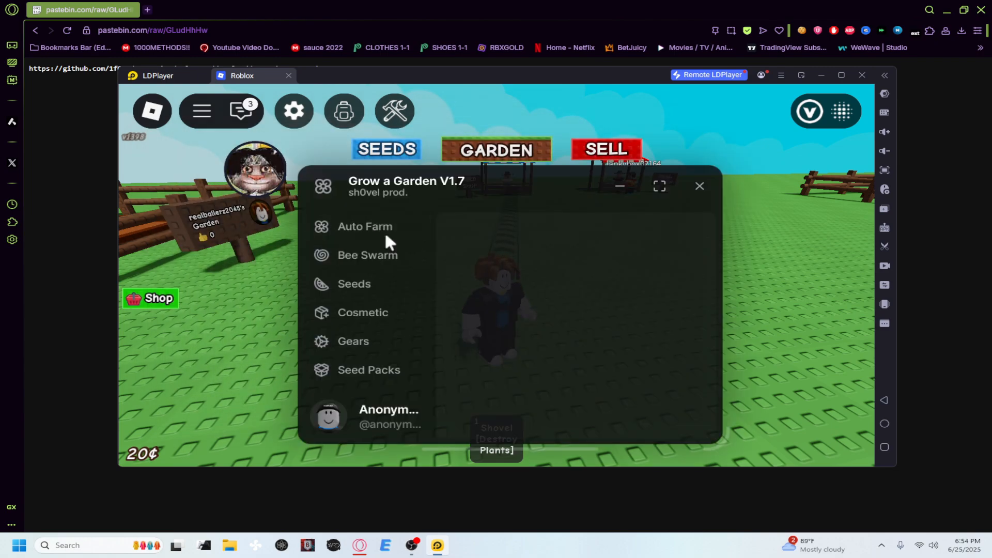
pyautogui.click(365, 227)
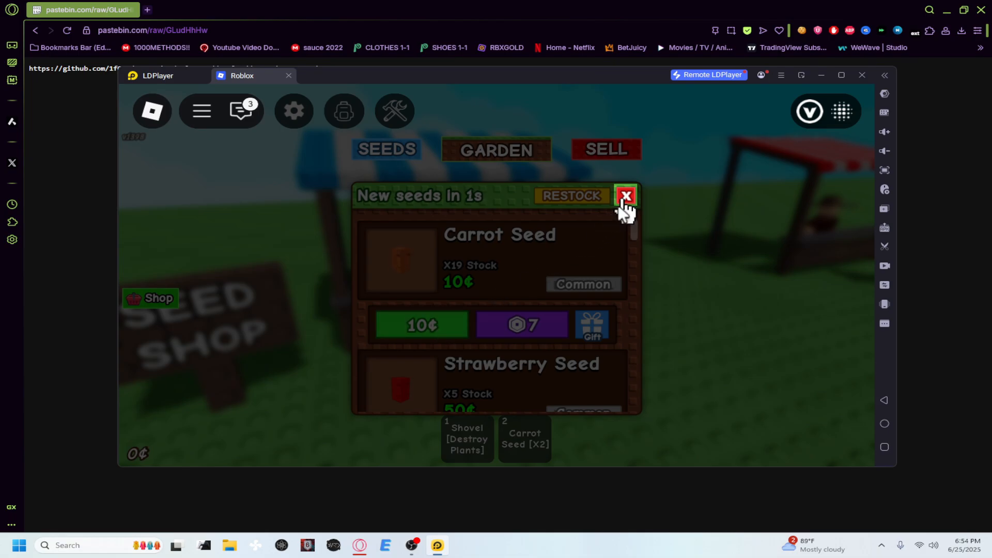
pyautogui.click(625, 195)
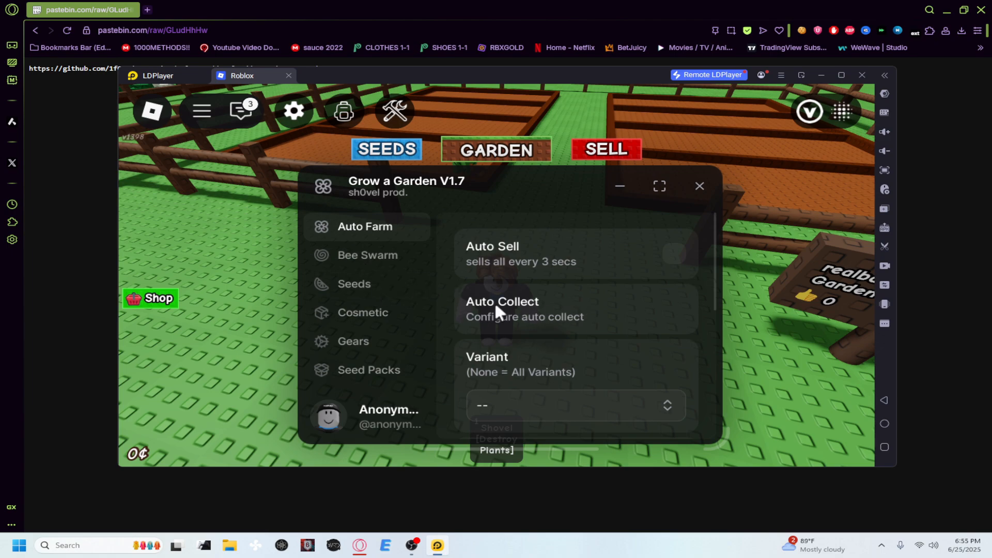
# Toggle Auto Collect on and back off in the Auto Farm options
pyautogui.scroll(-3)
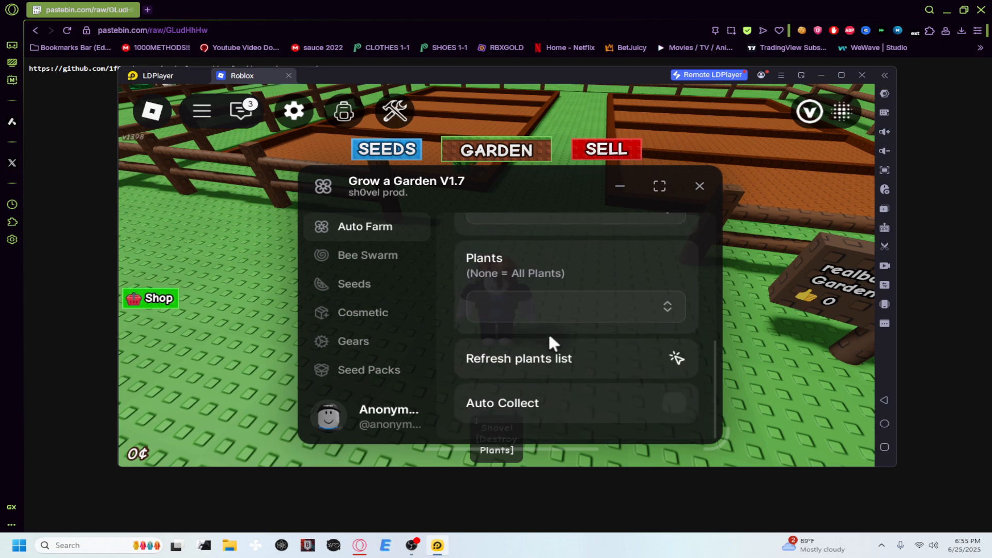
pyautogui.click(674, 403)
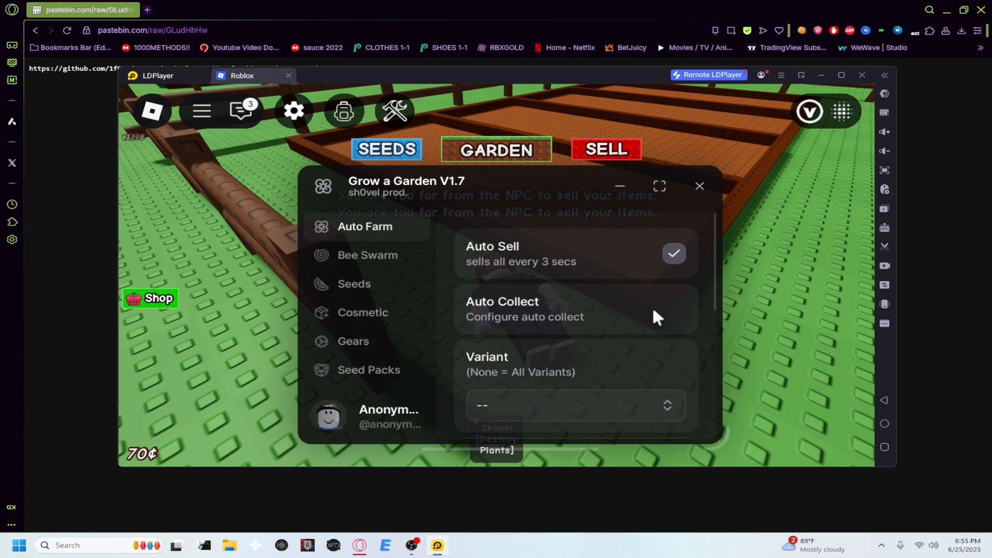
pyautogui.scroll(-3)
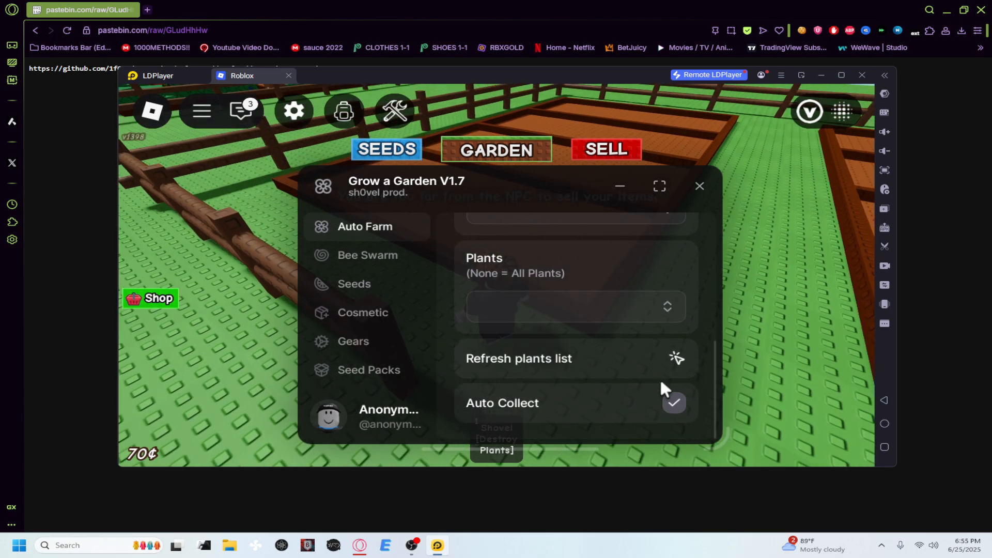
pyautogui.click(674, 403)
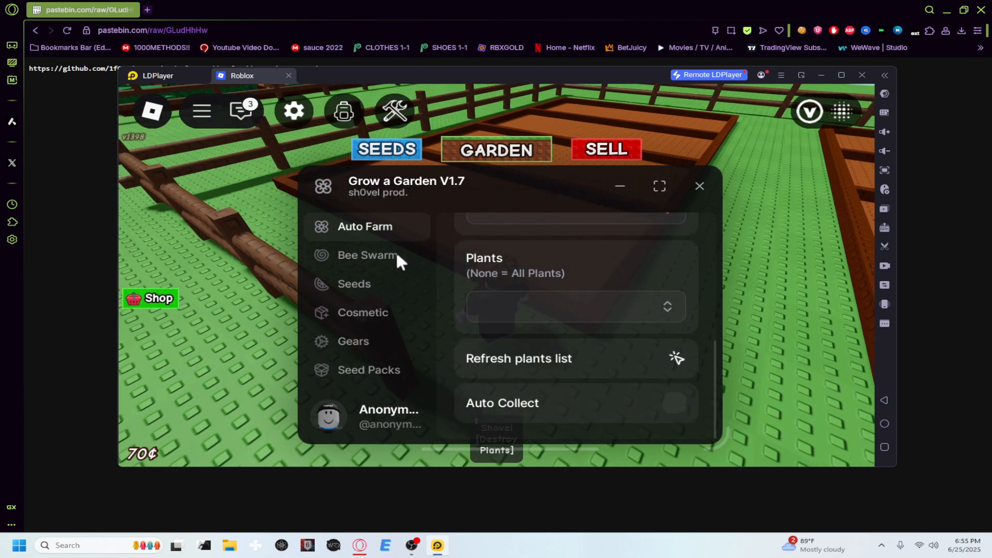
# Tour the Seeds, Teleport and Bee Swarm tabs, then return to Auto Farm
pyautogui.click(354, 283)
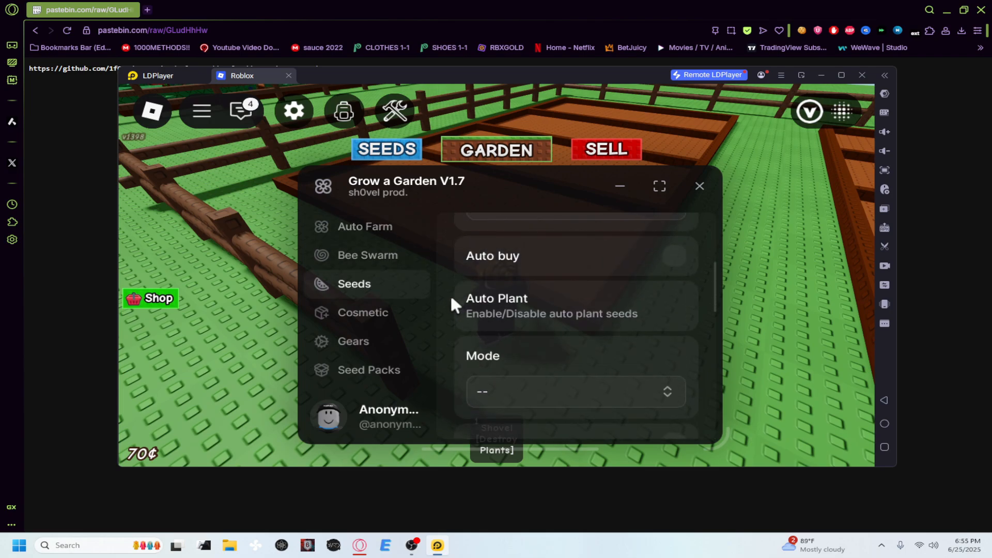
pyautogui.click(361, 312)
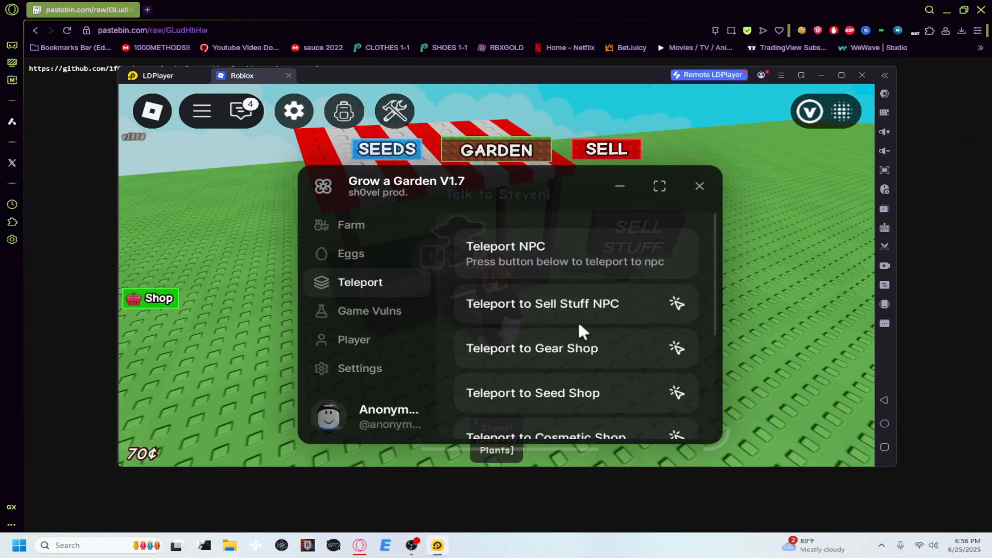
pyautogui.scroll(-3)
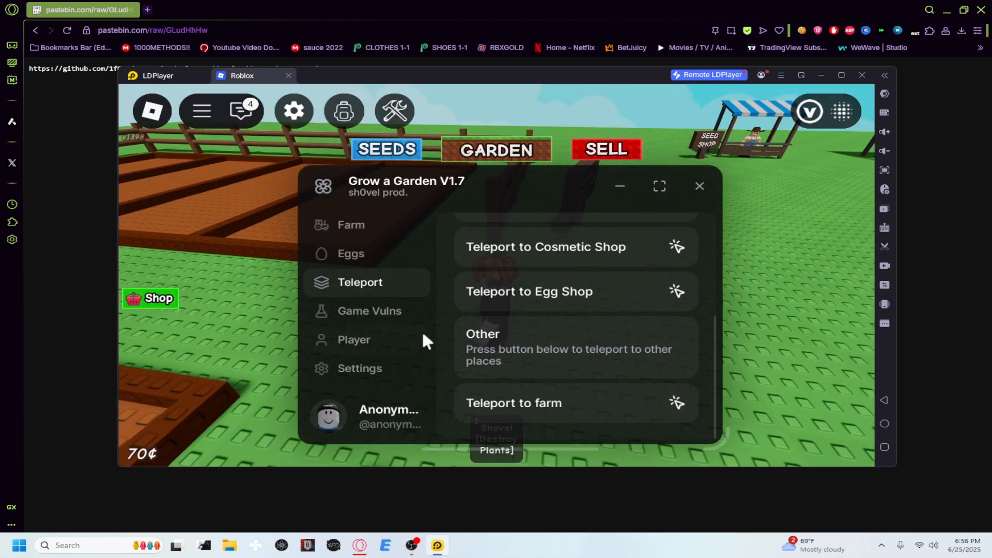
pyautogui.click(367, 256)
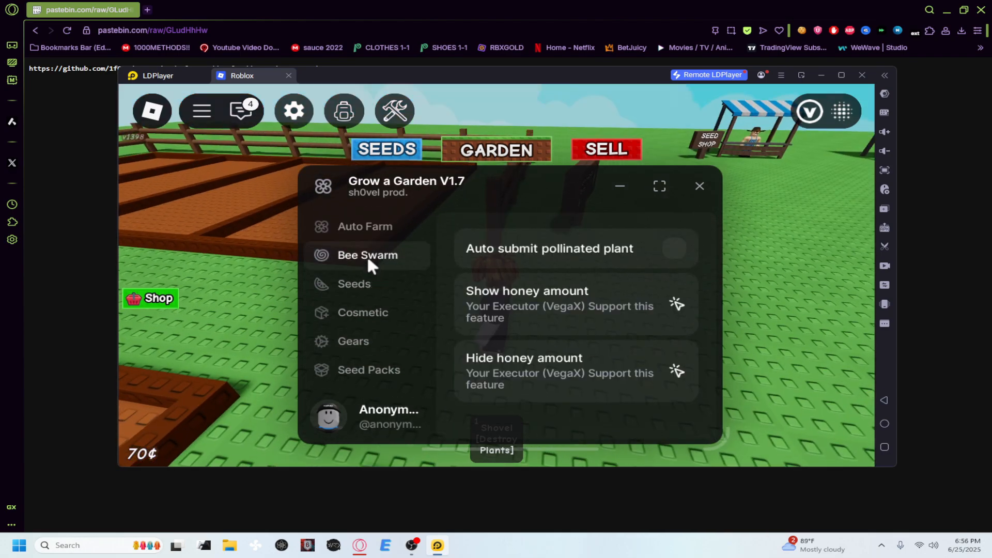
pyautogui.click(365, 226)
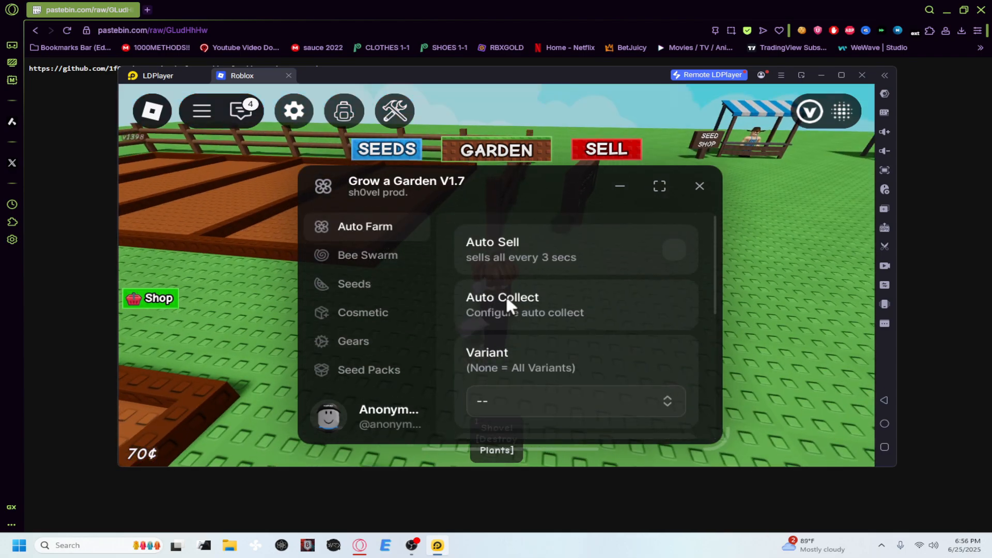
# Reopen the Vega X Script Hub and scroll its Grow a Garden results
pyautogui.click(699, 185)
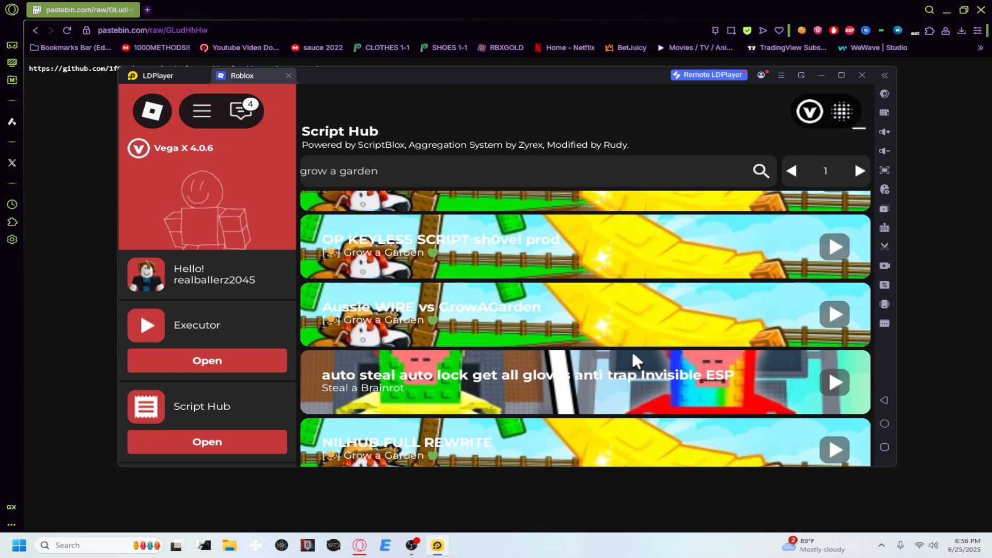
pyautogui.scroll(-3)
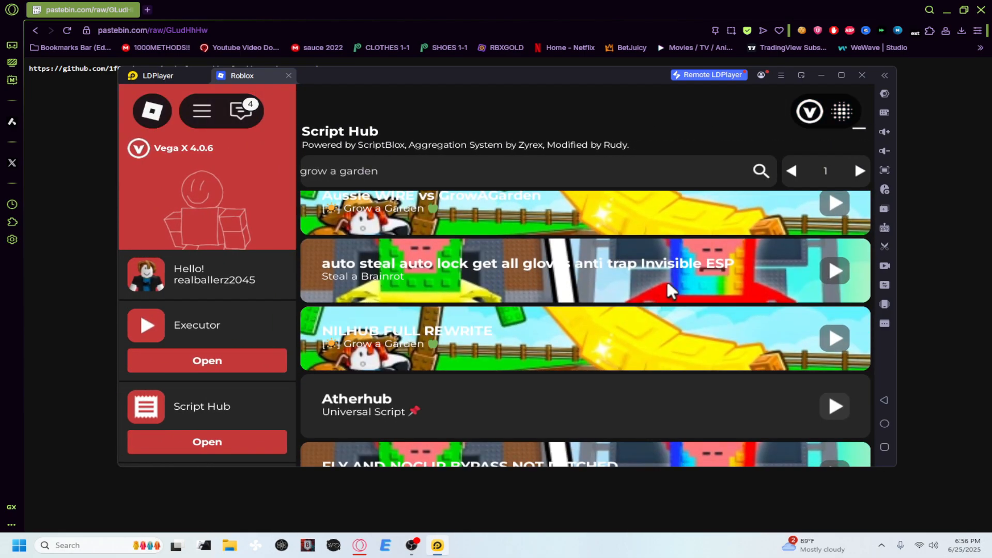